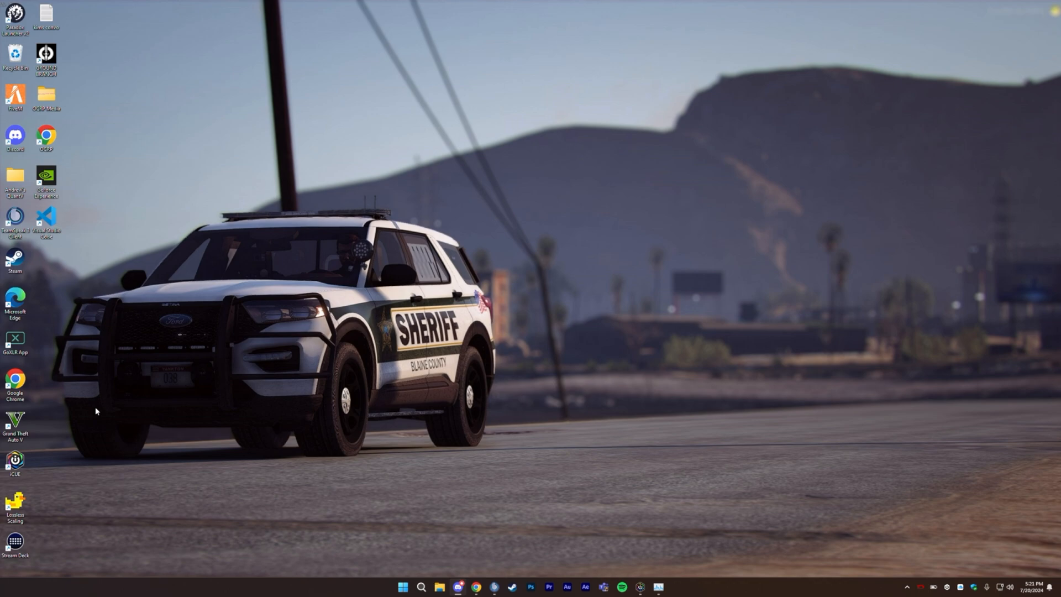
mouse_move(931, 520)
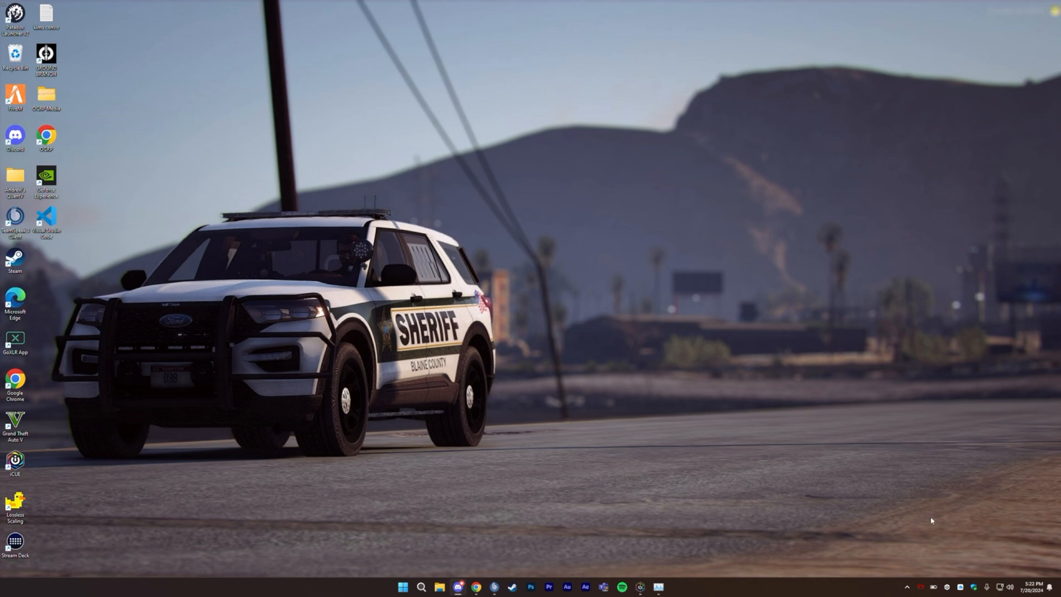
Search Google for 'quantv fivem' and open the Quant Mods Patreon result
right_click(476, 587)
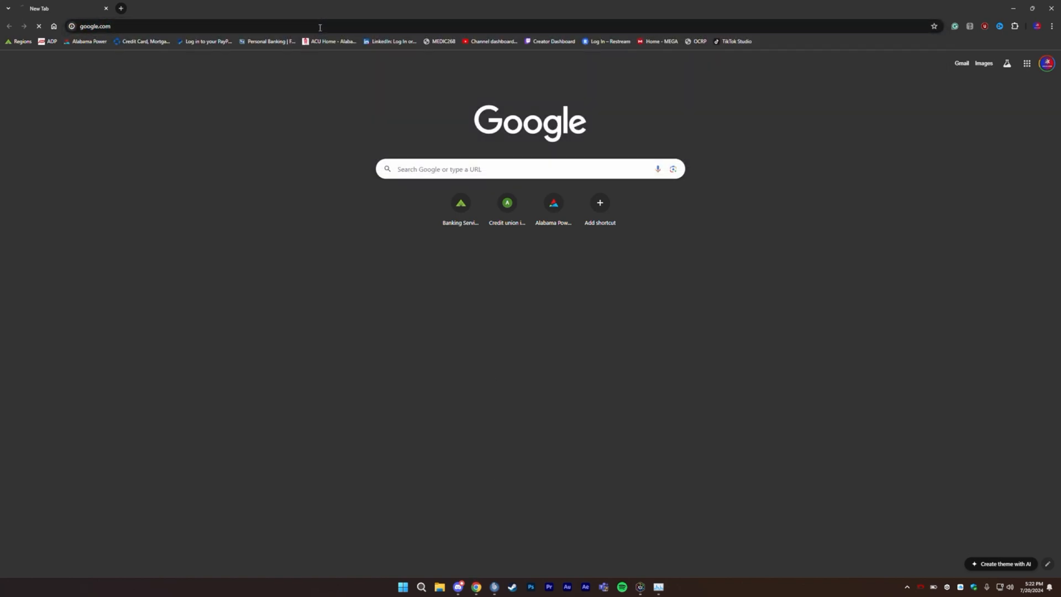
type("quantv fivem")
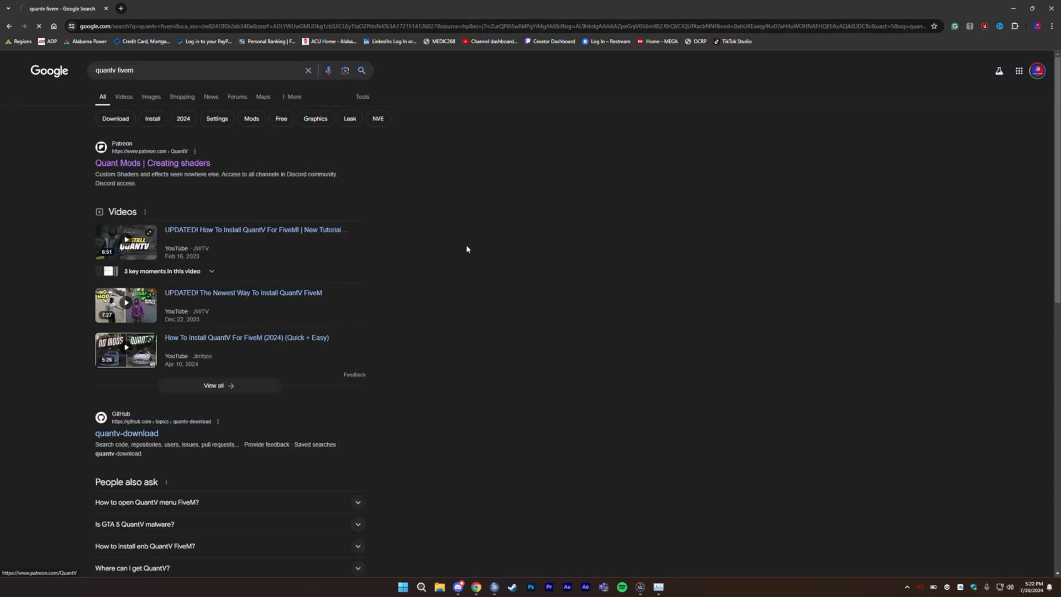
left_click(152, 163)
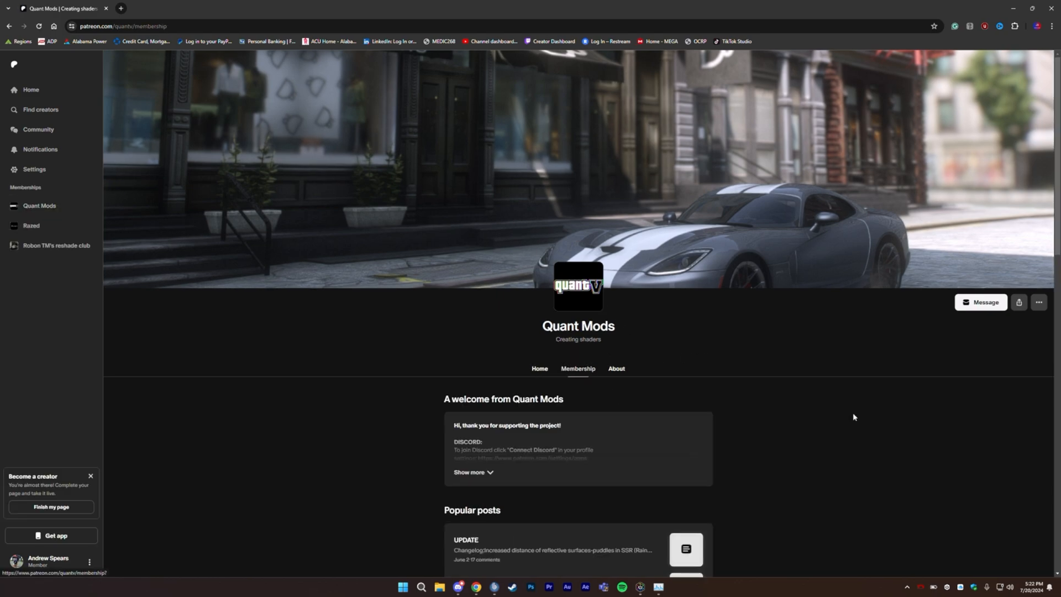
Browse the Quant Mods About page and welcome post down to the Quick links
scroll("down", 3)
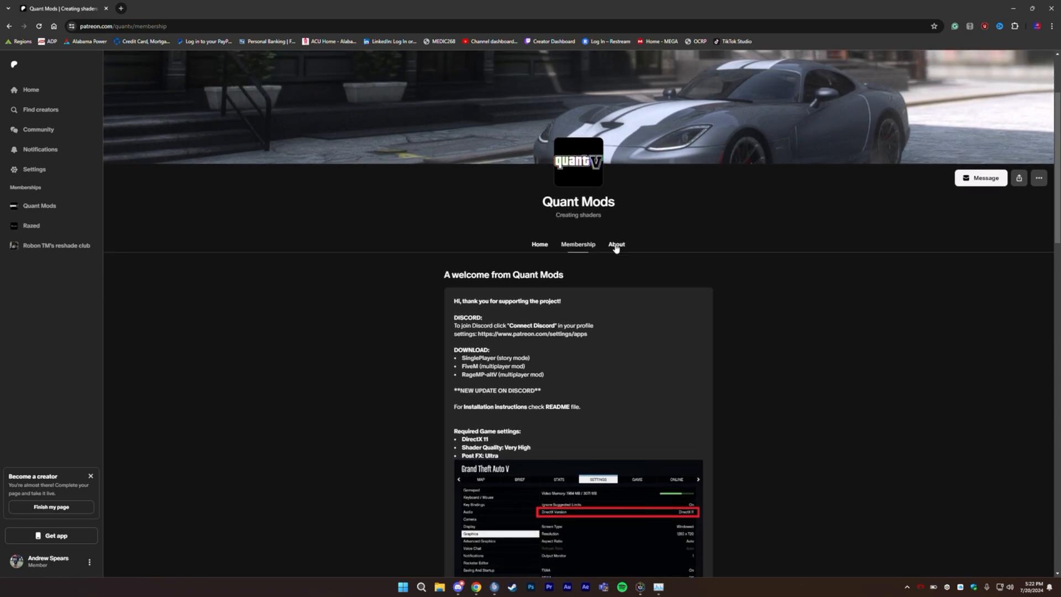
left_click(615, 244)
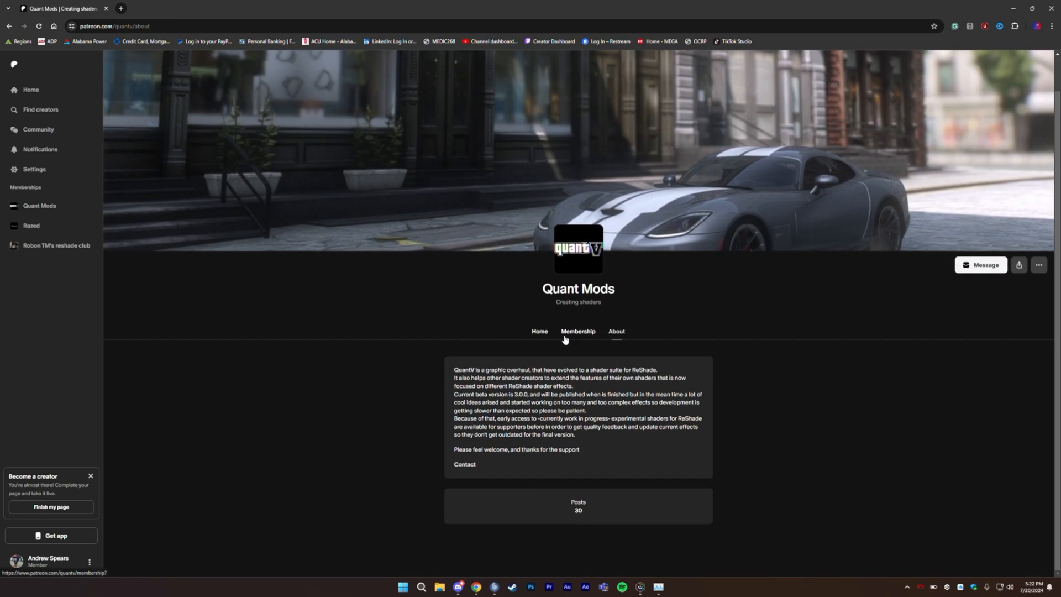
left_click(578, 332)
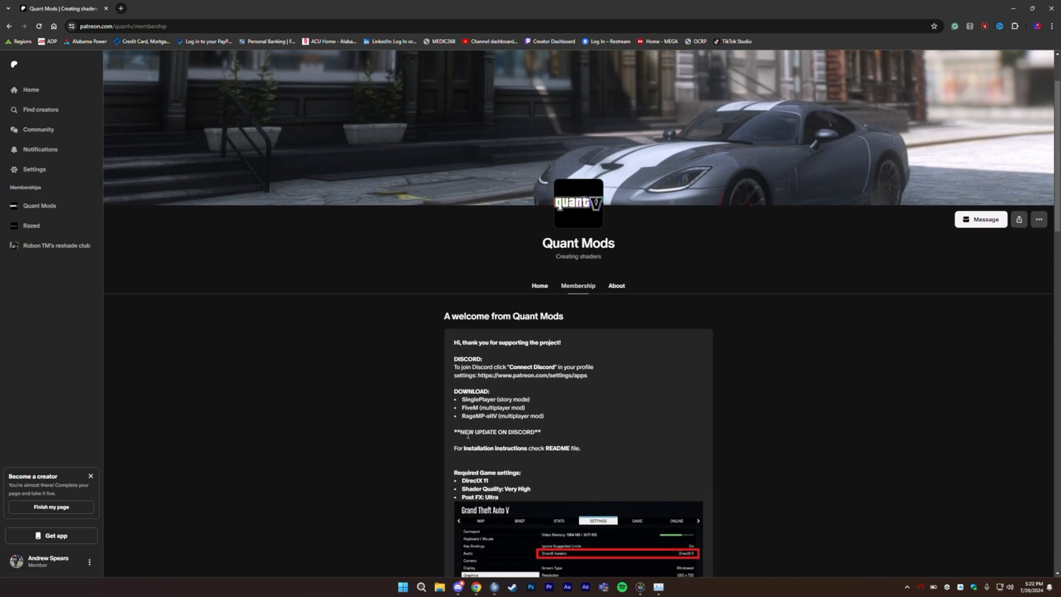
scroll("down", 3)
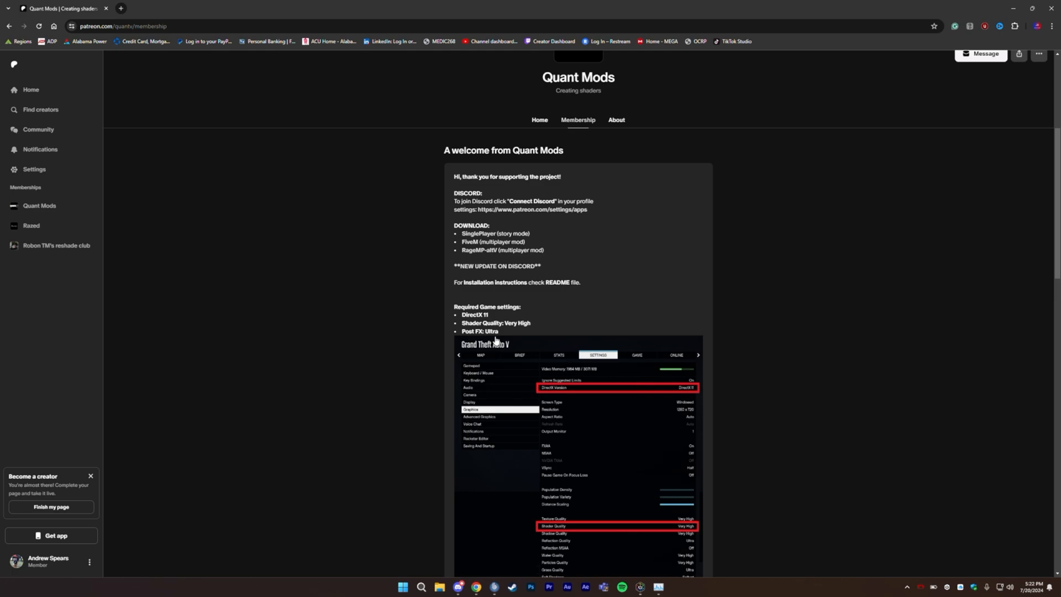
scroll("down", 3)
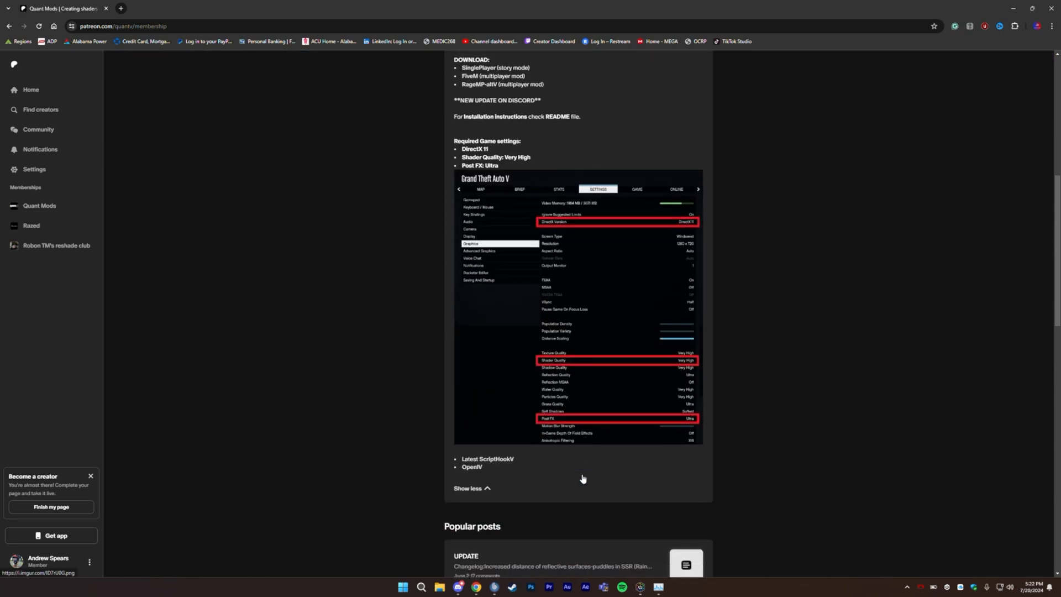
scroll("down", 3)
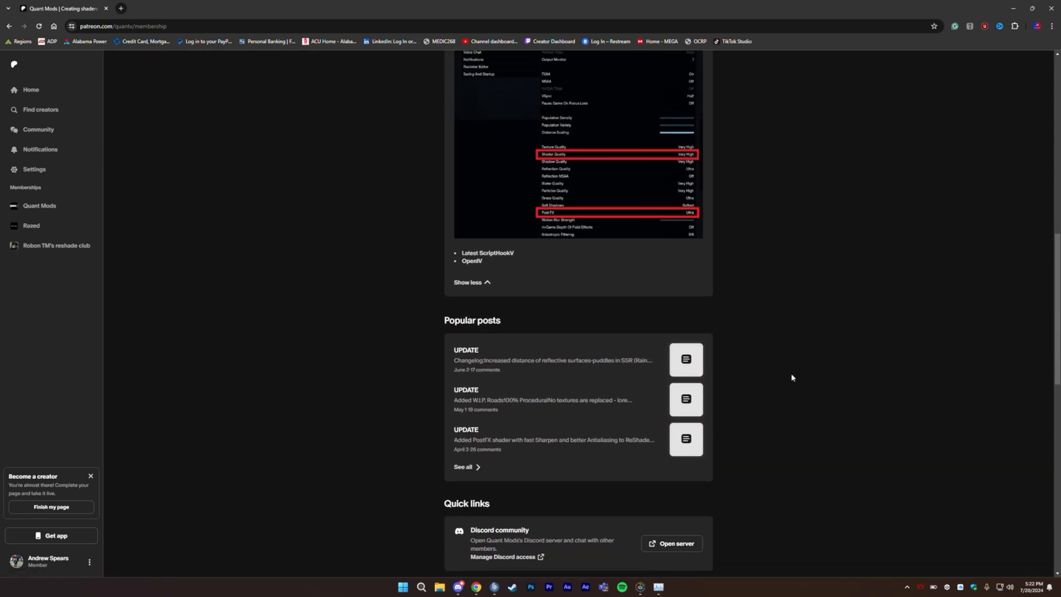
scroll("down", 3)
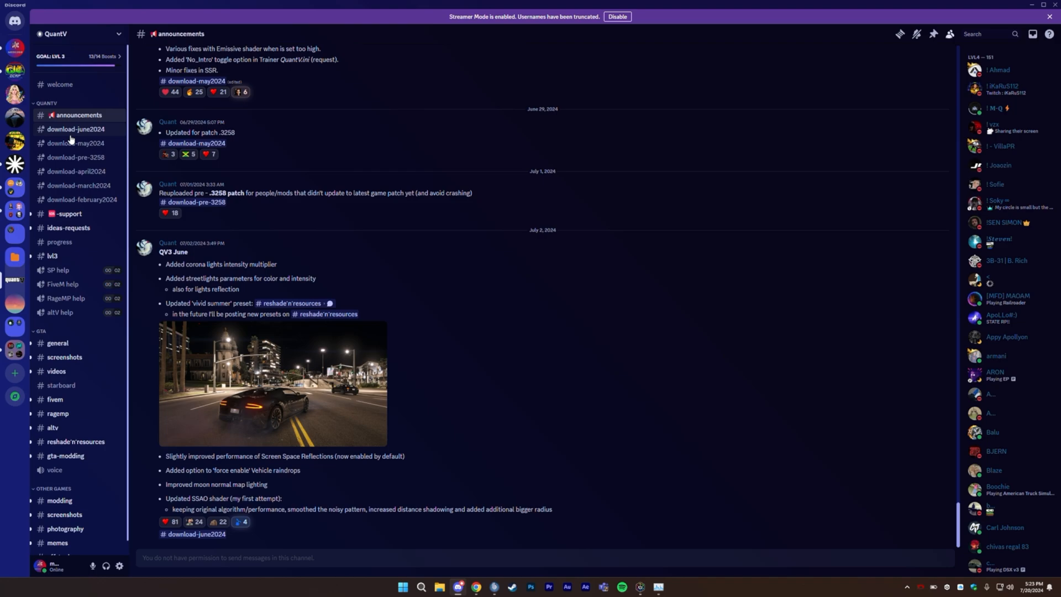
mouse_move(72, 199)
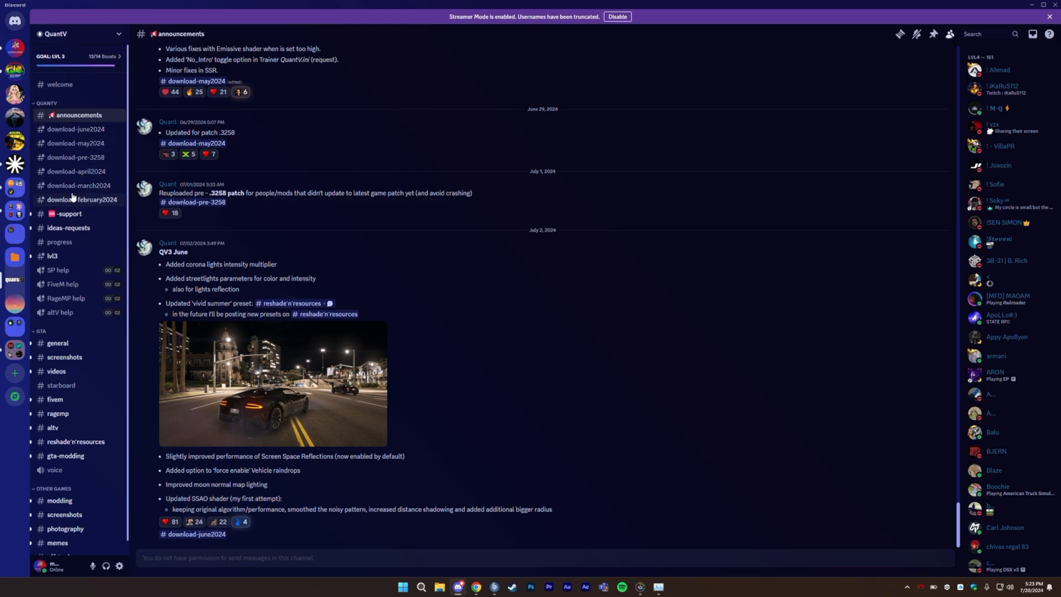
mouse_move(76, 171)
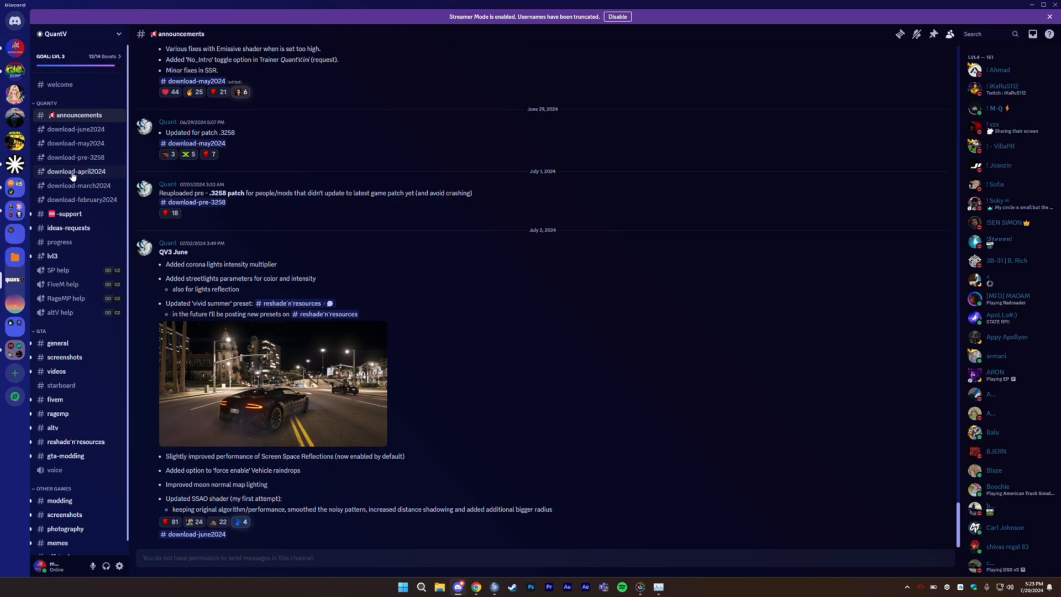
mouse_move(76, 129)
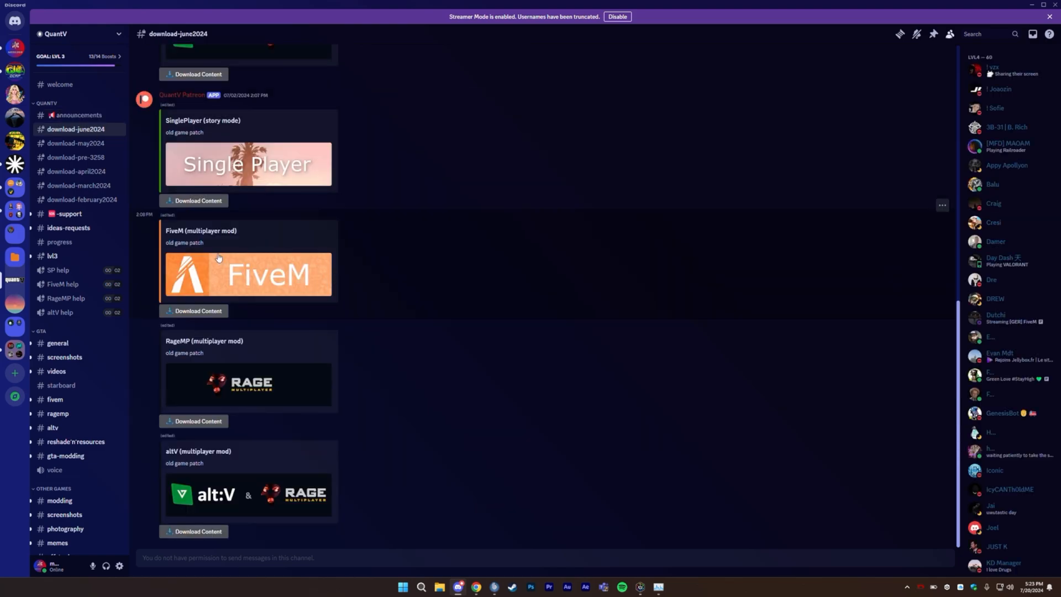
mouse_move(528, 247)
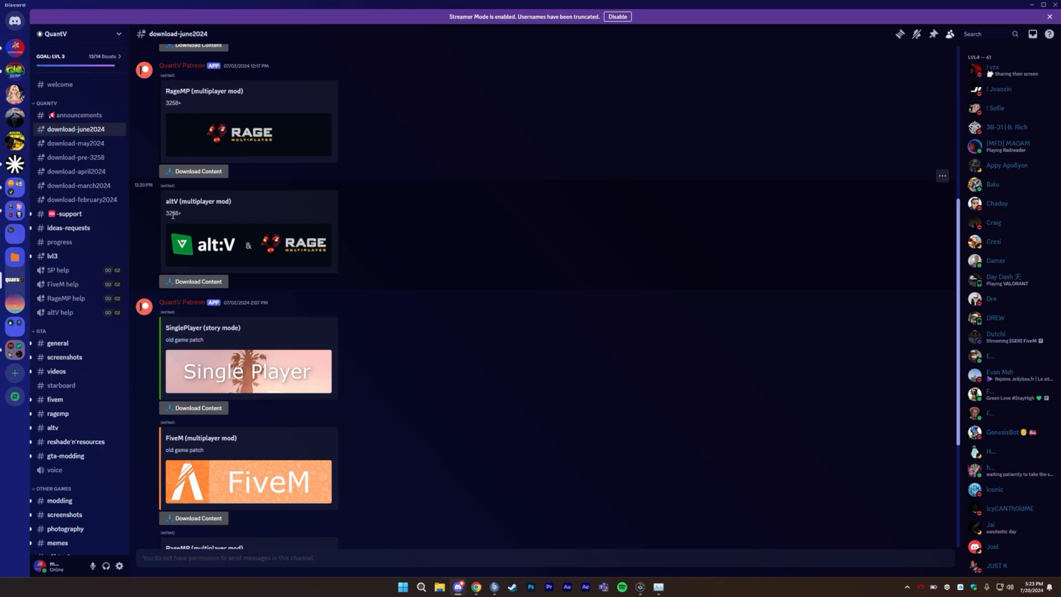
mouse_move(401, 229)
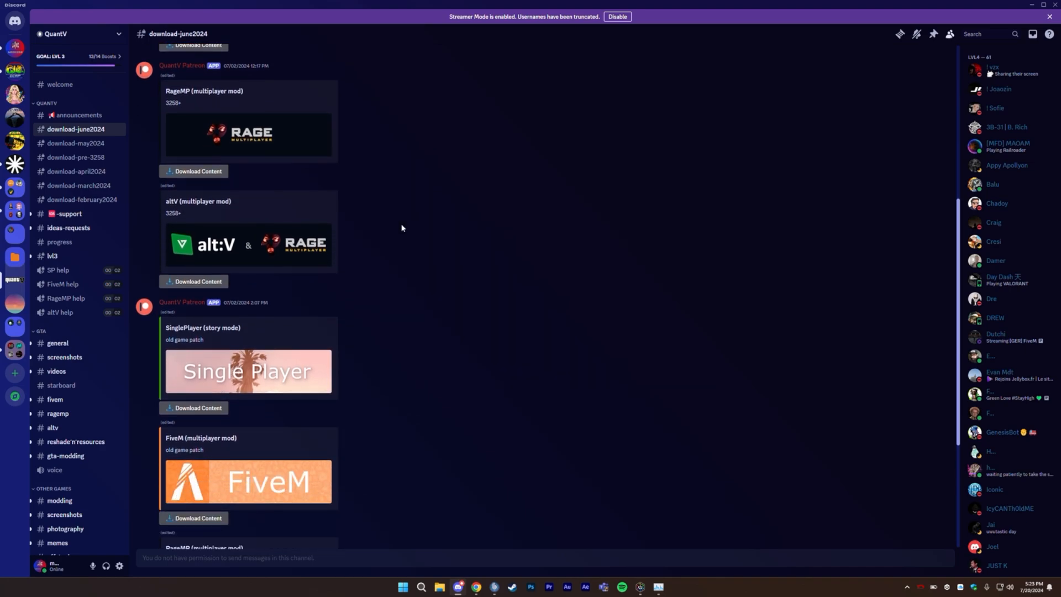
Scroll #download-june2024 to the FiveM (multiplayer mod) Download Content post
scroll("down", 3)
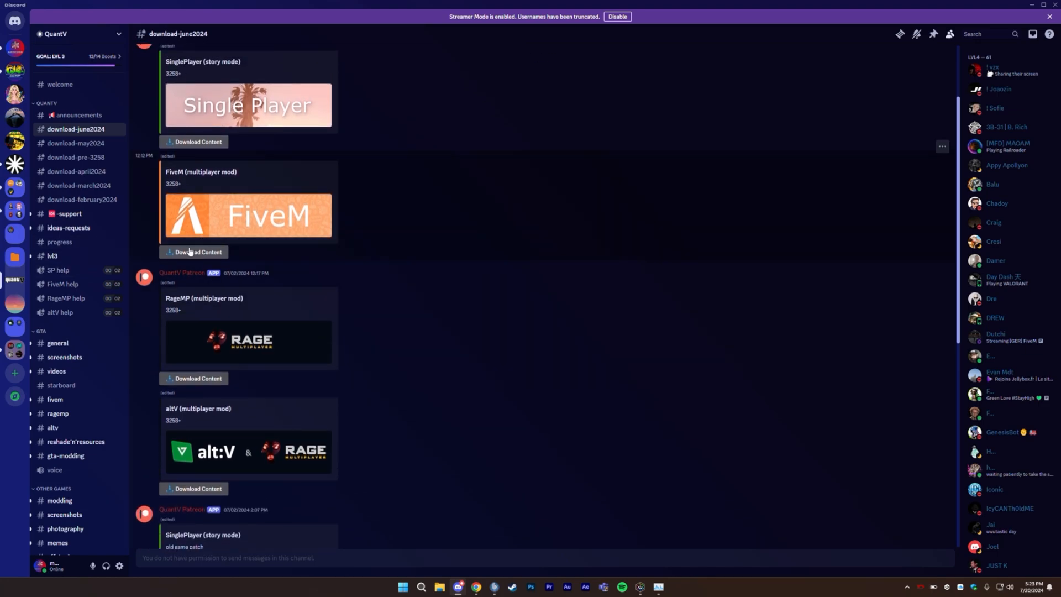
scroll("down", 3)
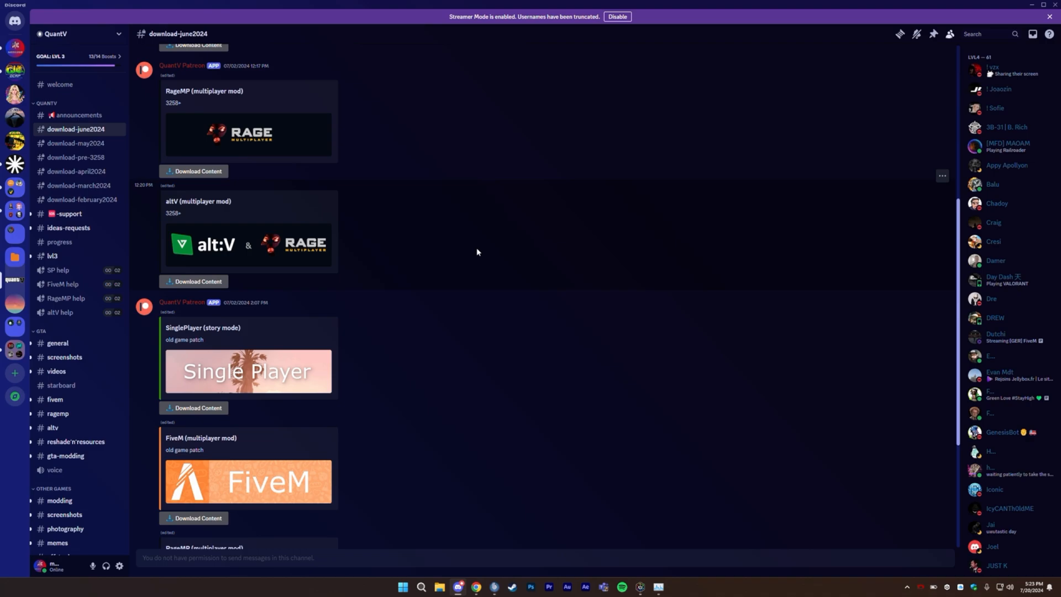
scroll("down", 3)
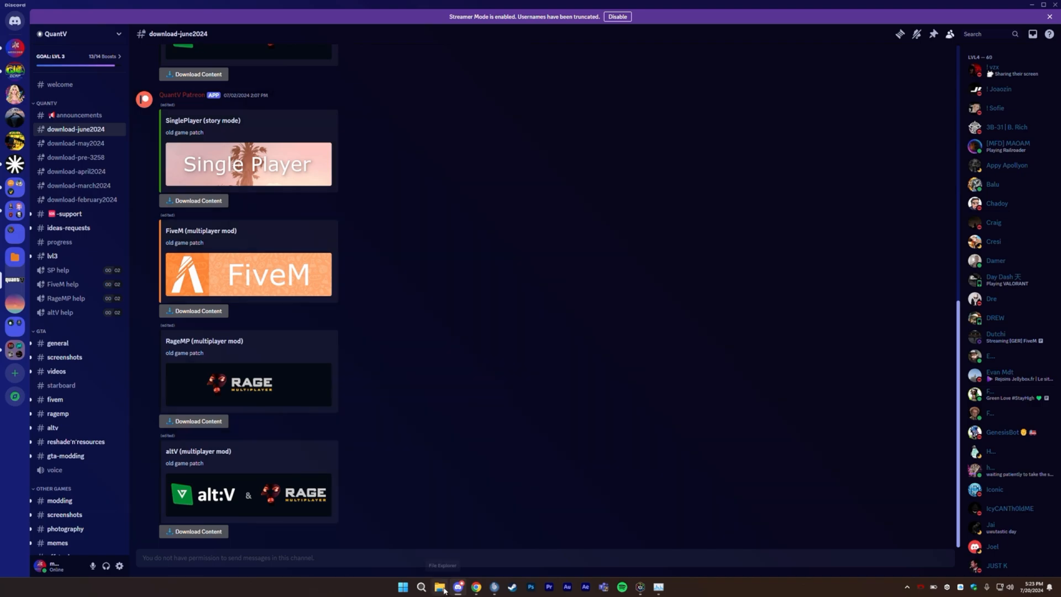
mouse_move(1042, 25)
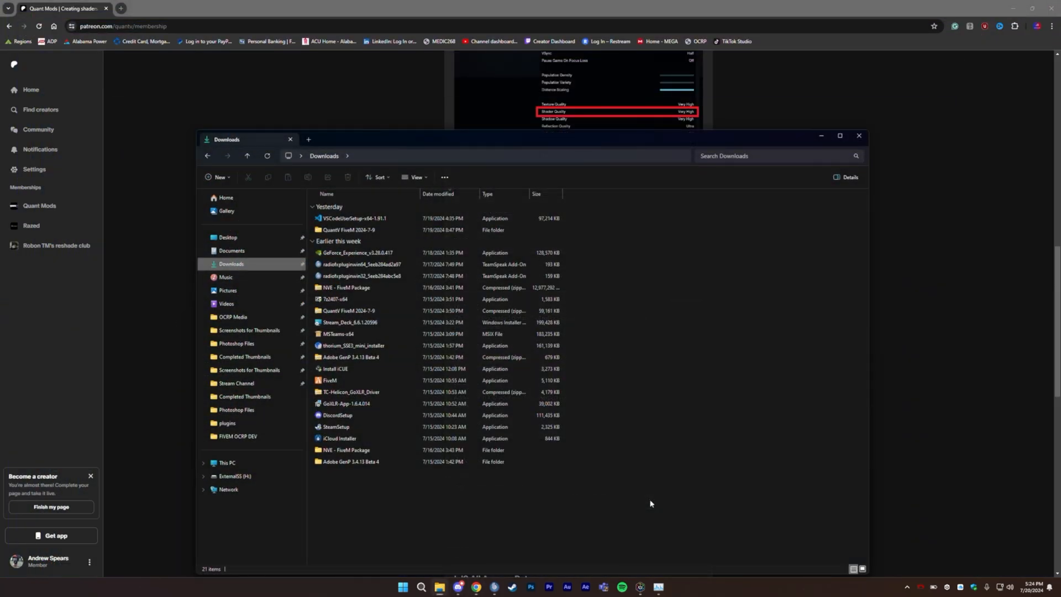
7-Zip extract the QuantV FiveM 2024-7-9 zip to its folder, replacing all, and open it
left_click(365, 229)
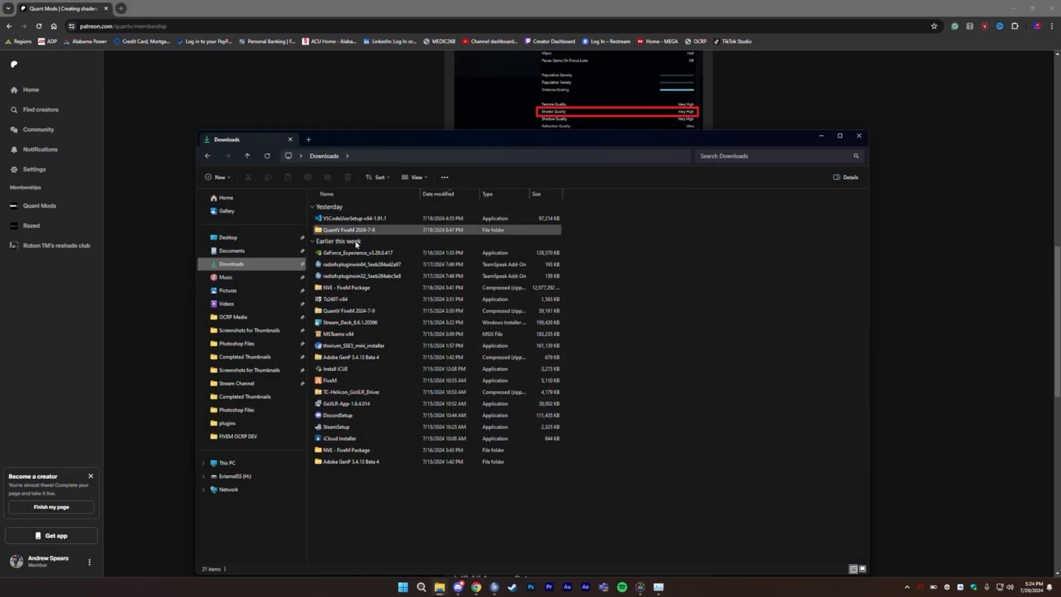
left_click(338, 334)
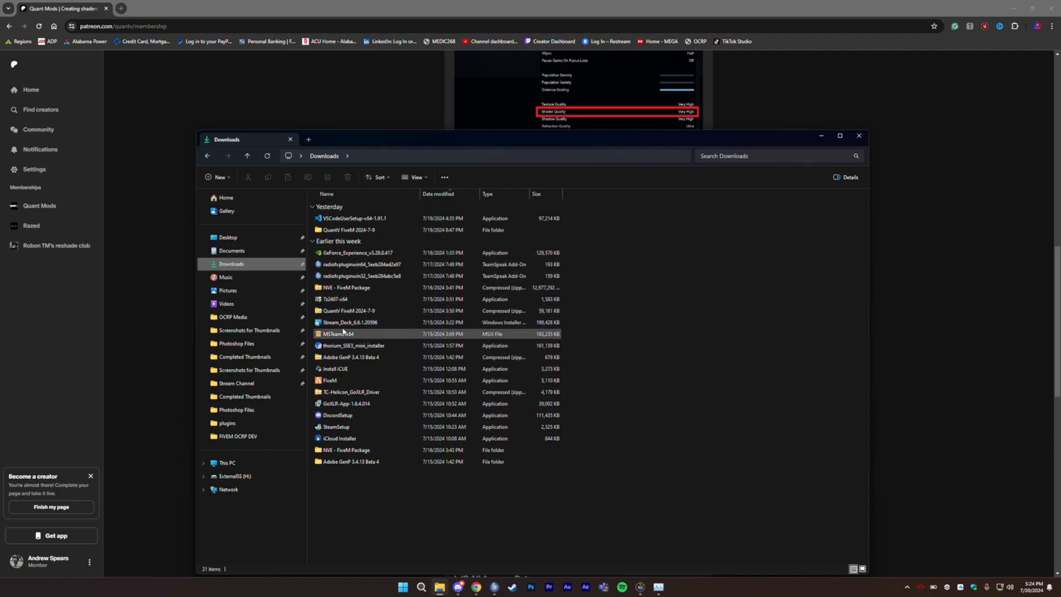
left_click(350, 310)
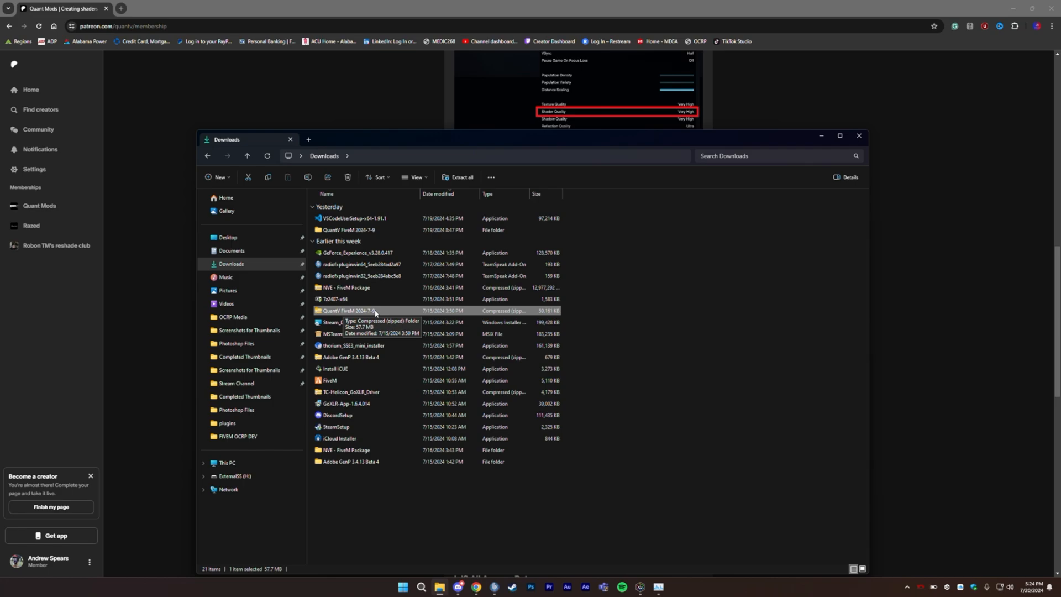
right_click(346, 310)
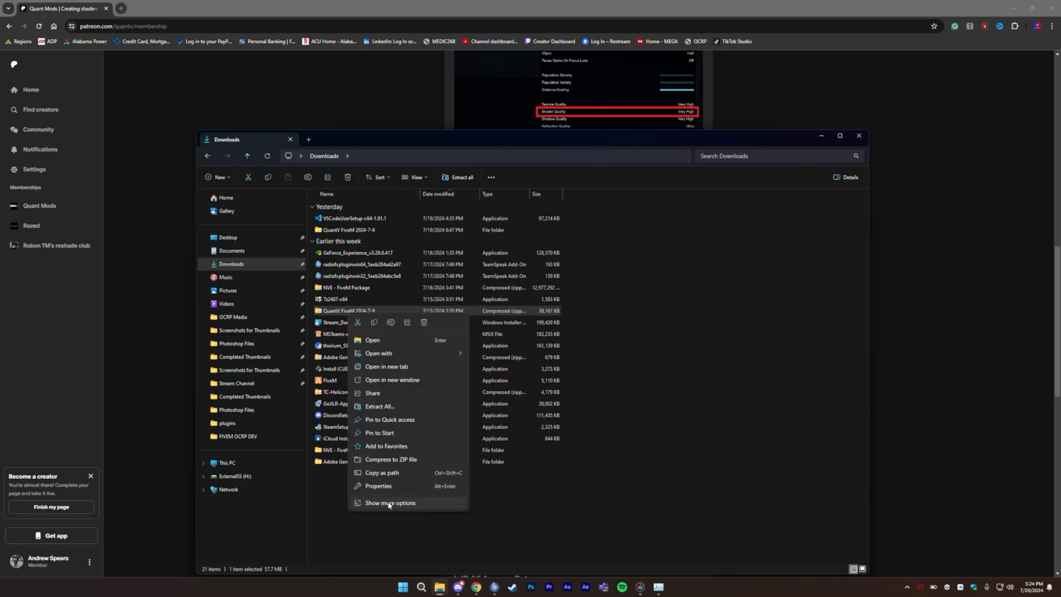
left_click(389, 502)
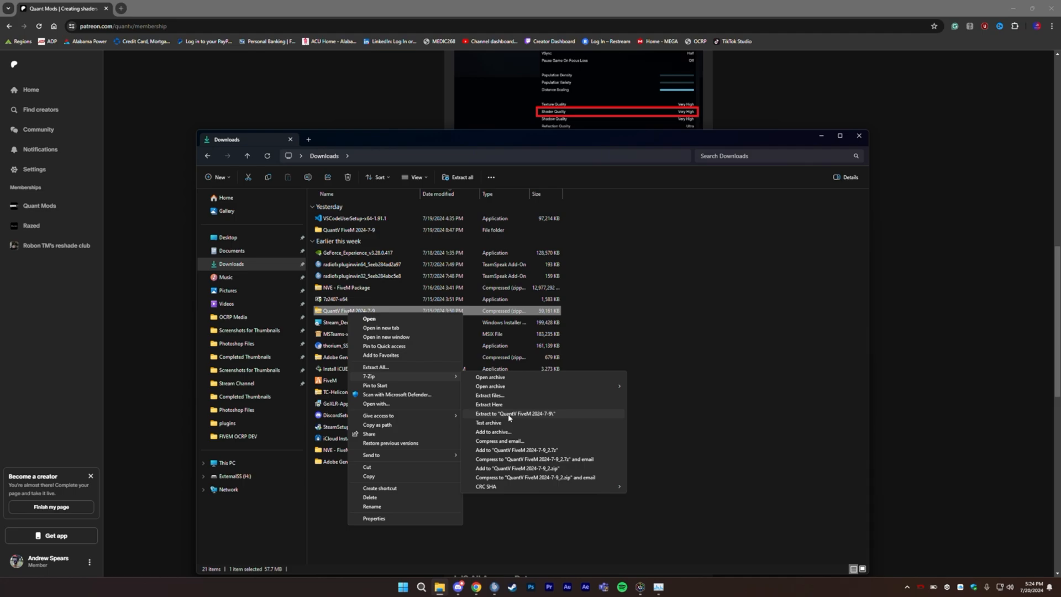
left_click(515, 414)
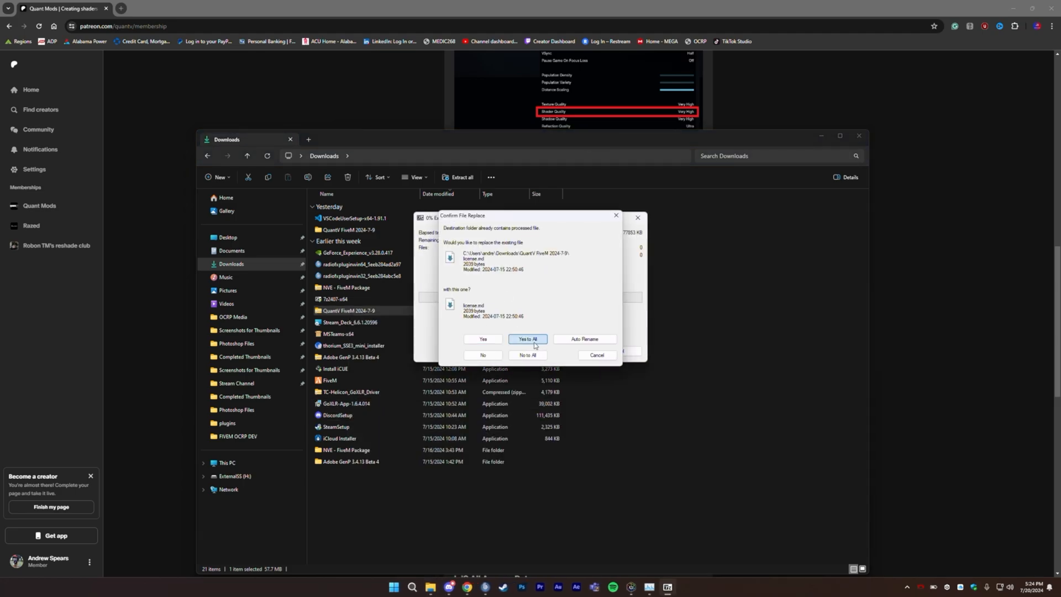
left_click(527, 339)
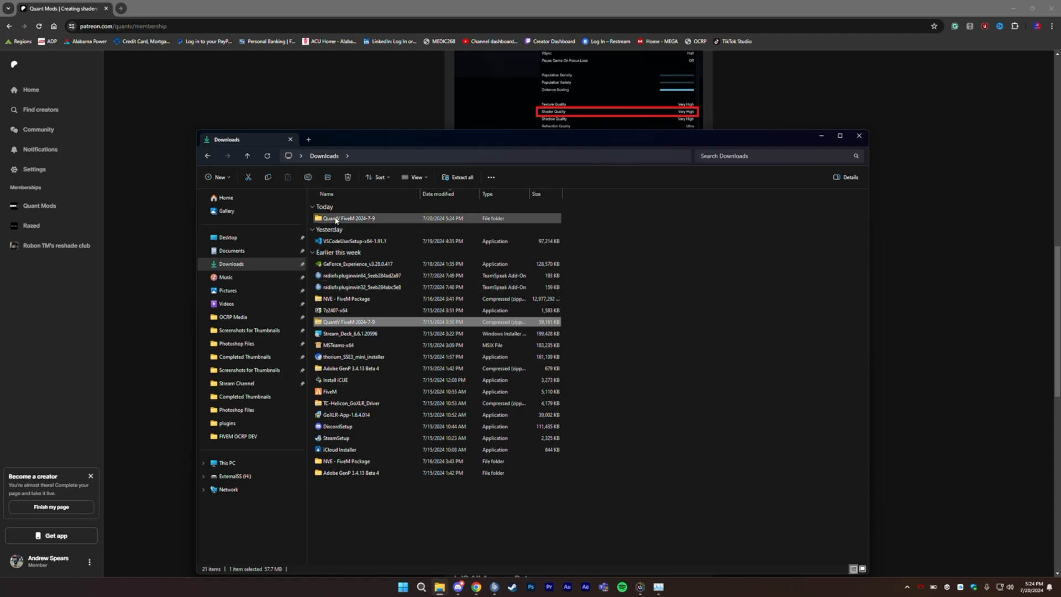
double_click(349, 218)
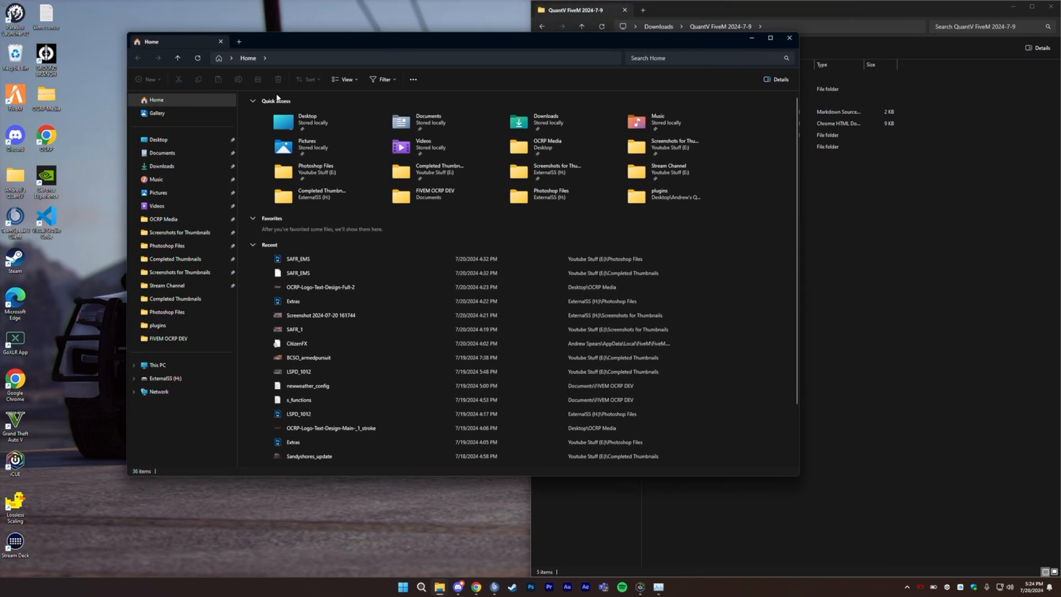
Reach FiveM Application Data via the Desktop FiveM shortcut and select the mods folder
left_click(158, 139)
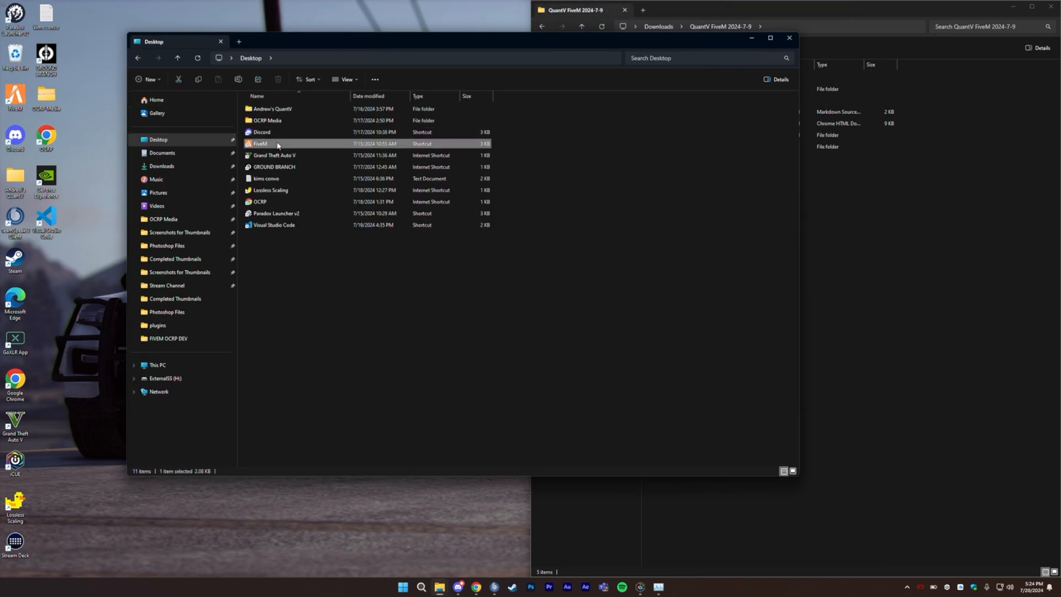
double_click(260, 143)
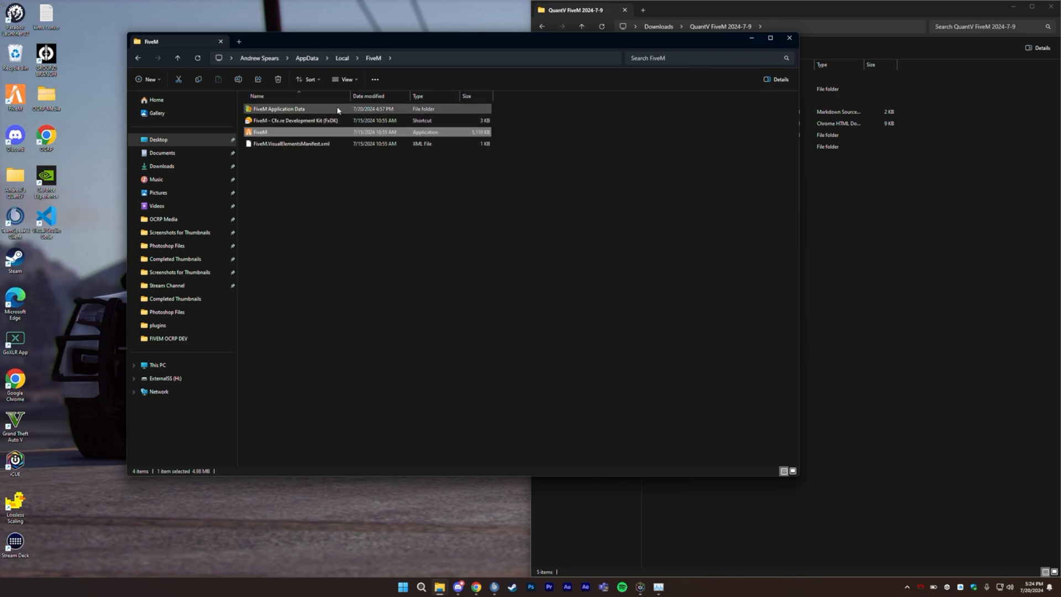
double_click(277, 109)
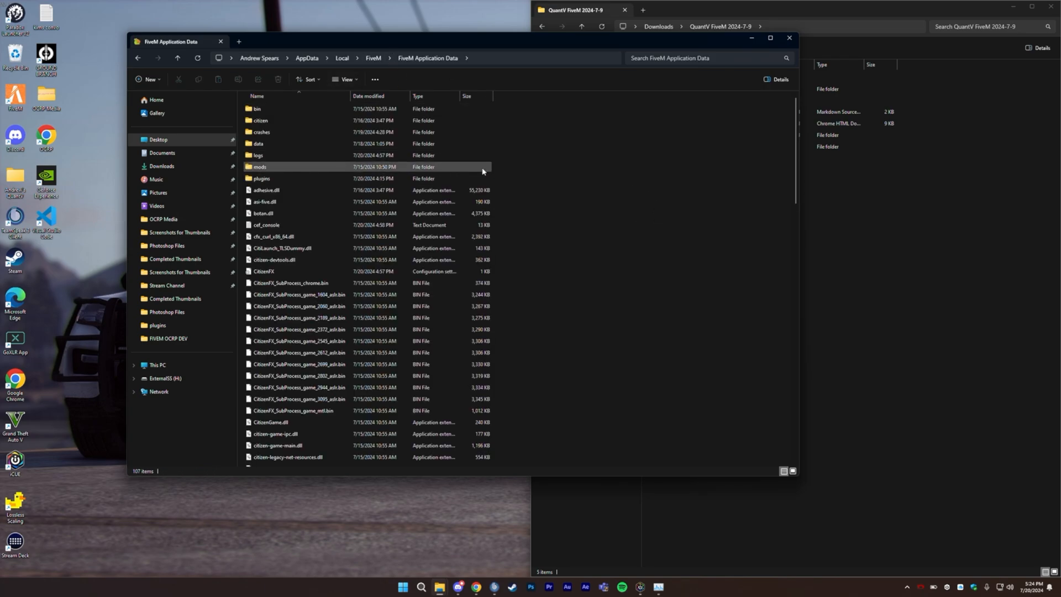
left_click(261, 178)
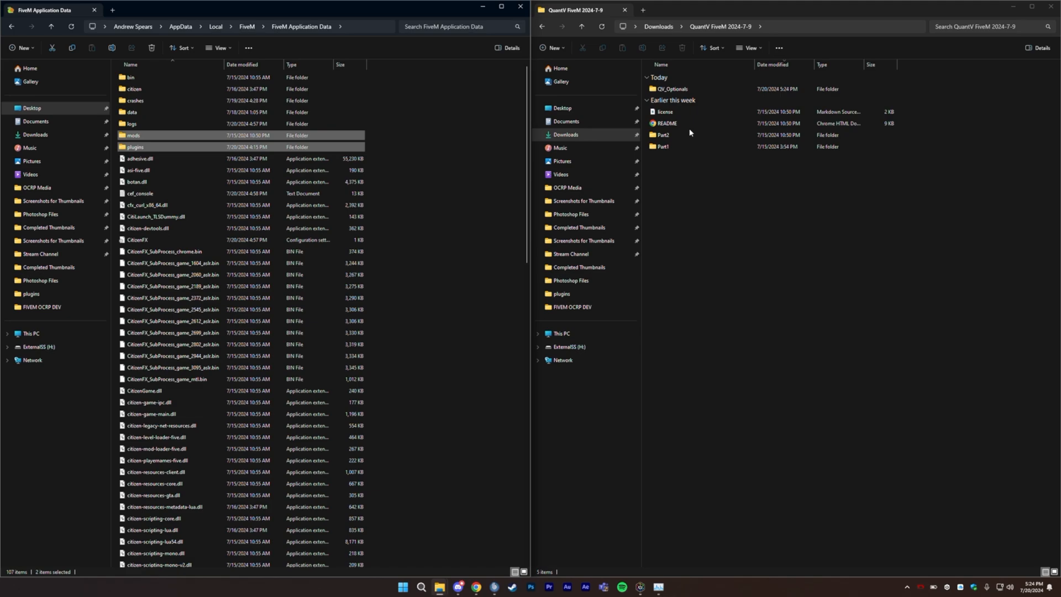
left_click(690, 123)
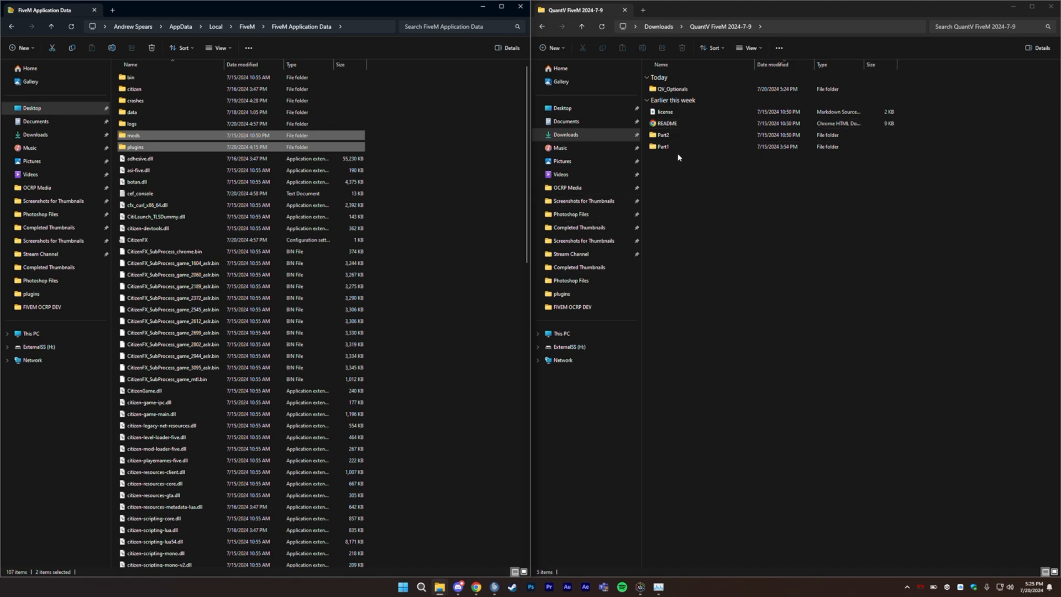
left_click(663, 147)
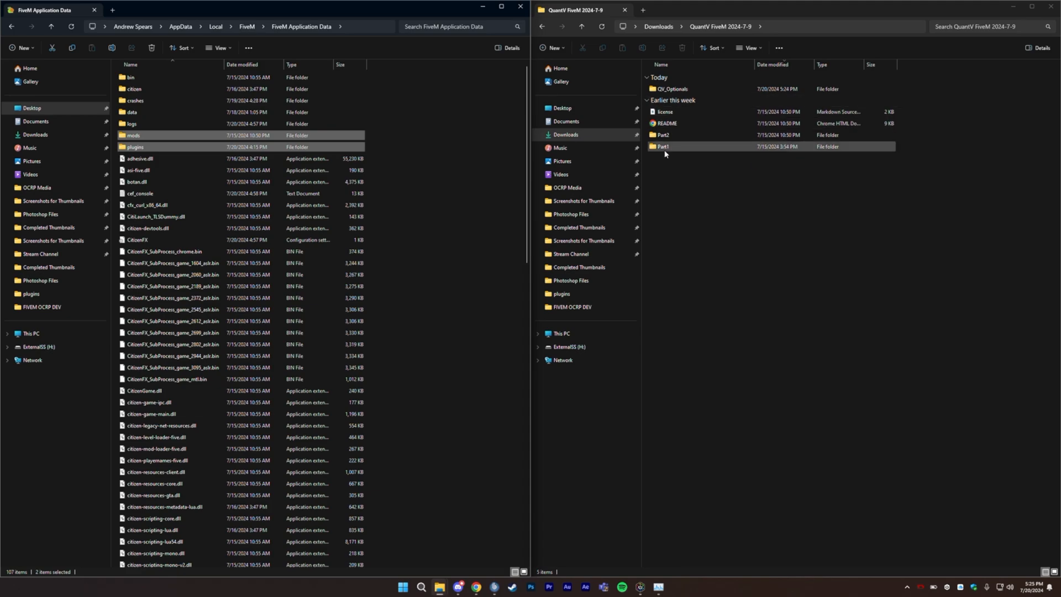
double_click(663, 145)
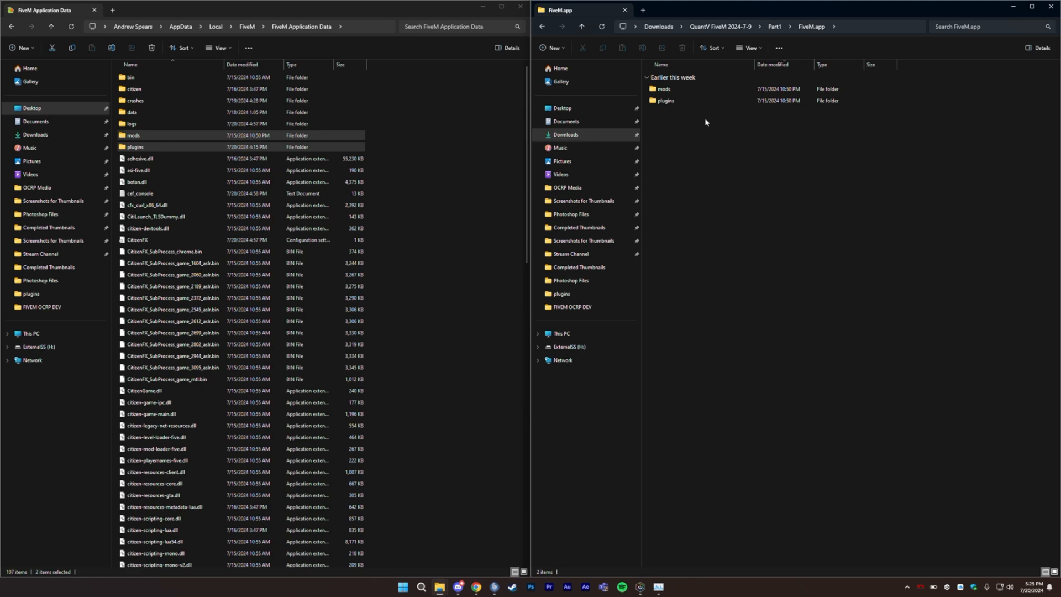
left_click_drag(665, 95, 470, 153)
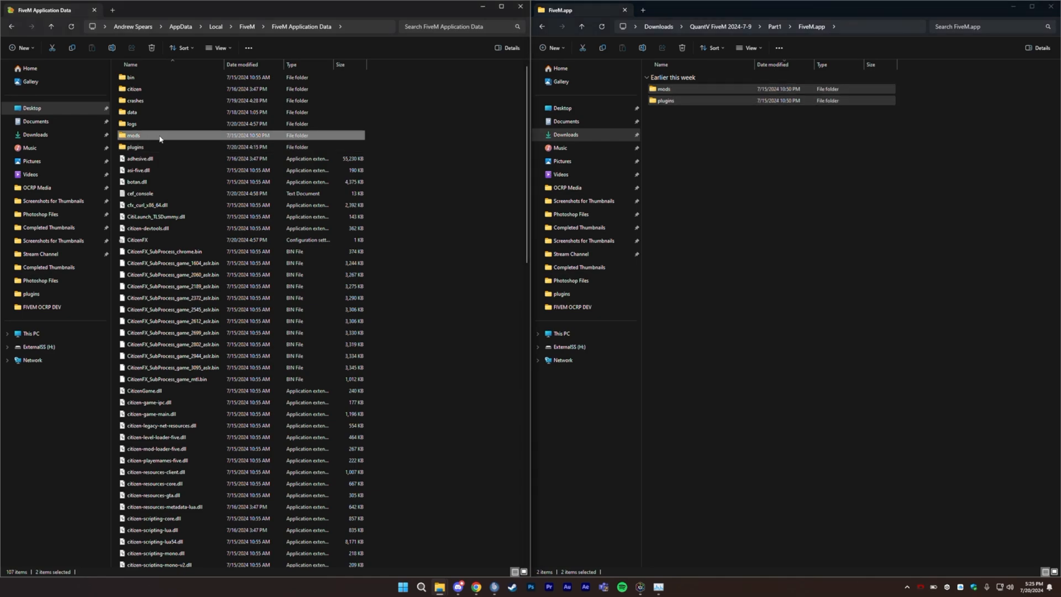
left_click(135, 147)
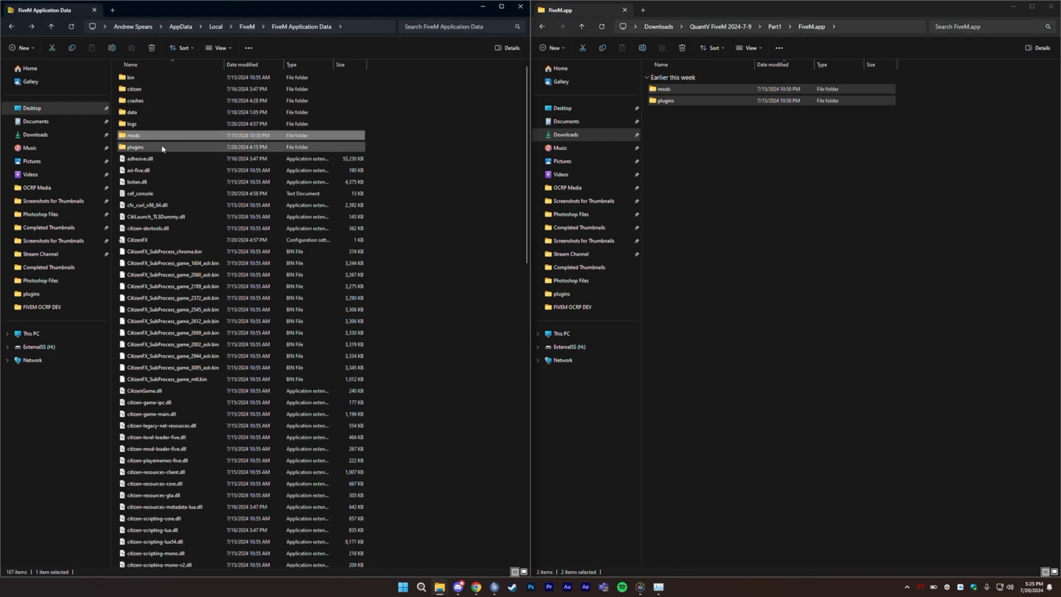
left_click(135, 147)
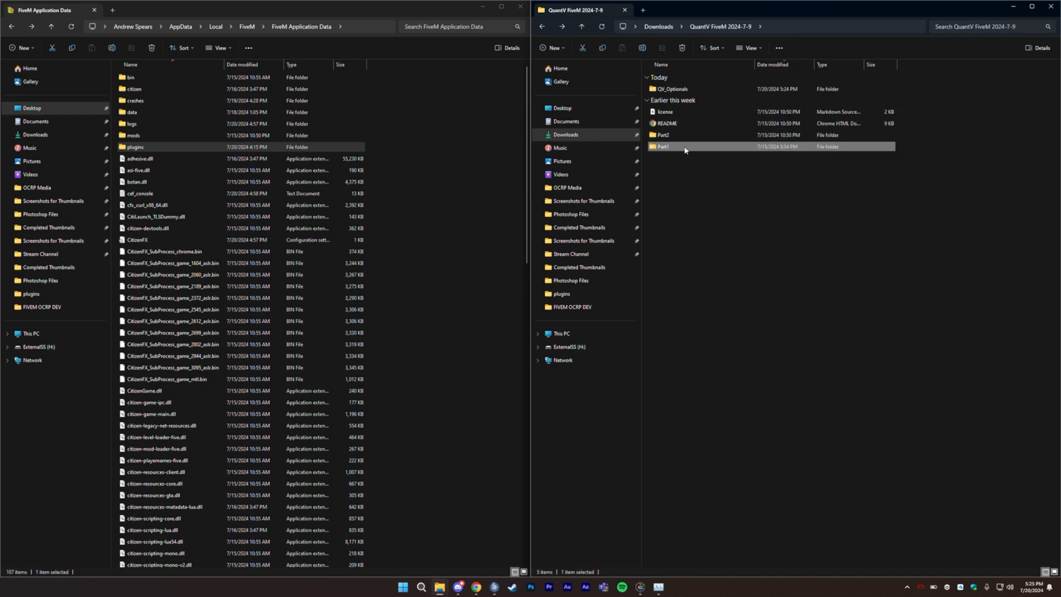
Drill into Part2 > NUI in-process GPU on > FiveM.app to reach plugins
double_click(662, 135)
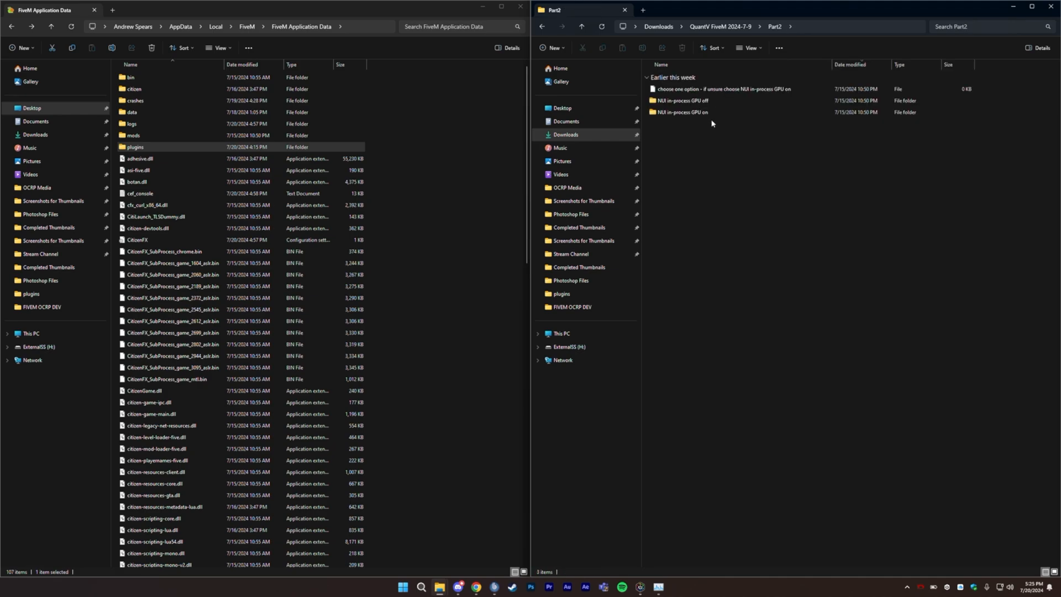
mouse_move(711, 125)
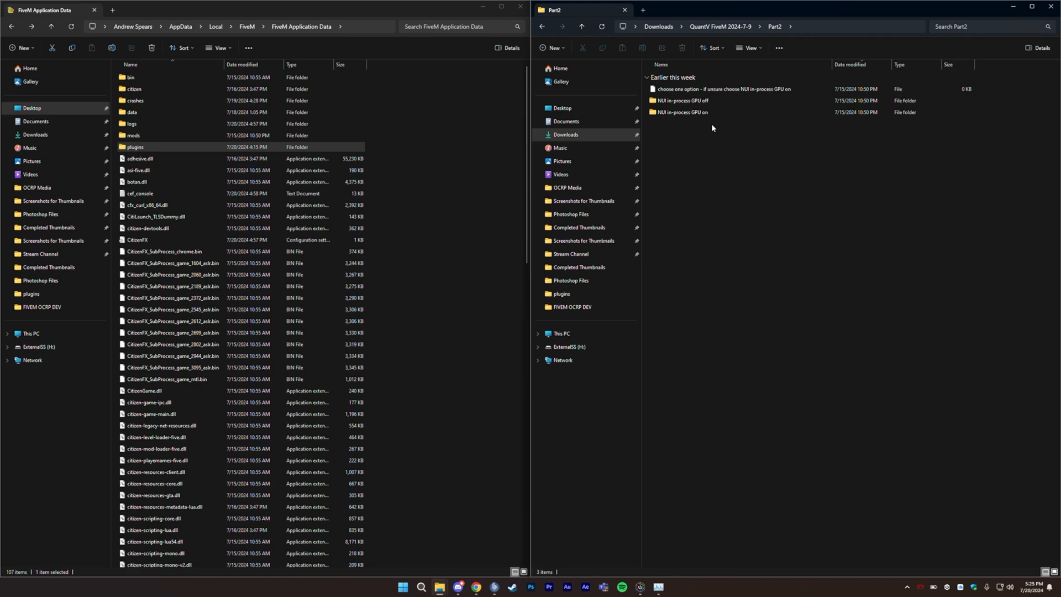
left_click(724, 88)
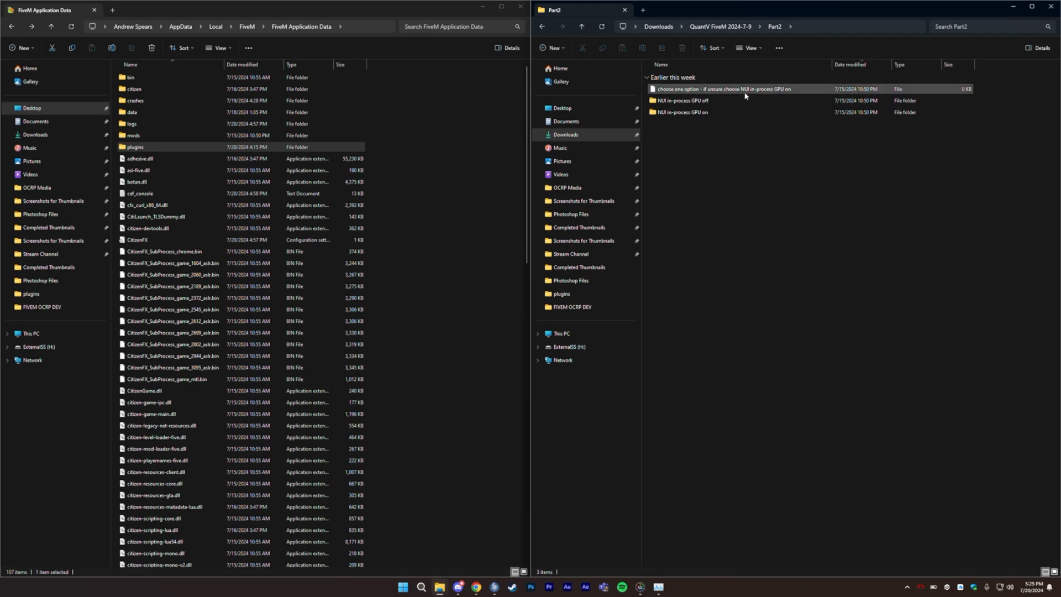
double_click(680, 111)
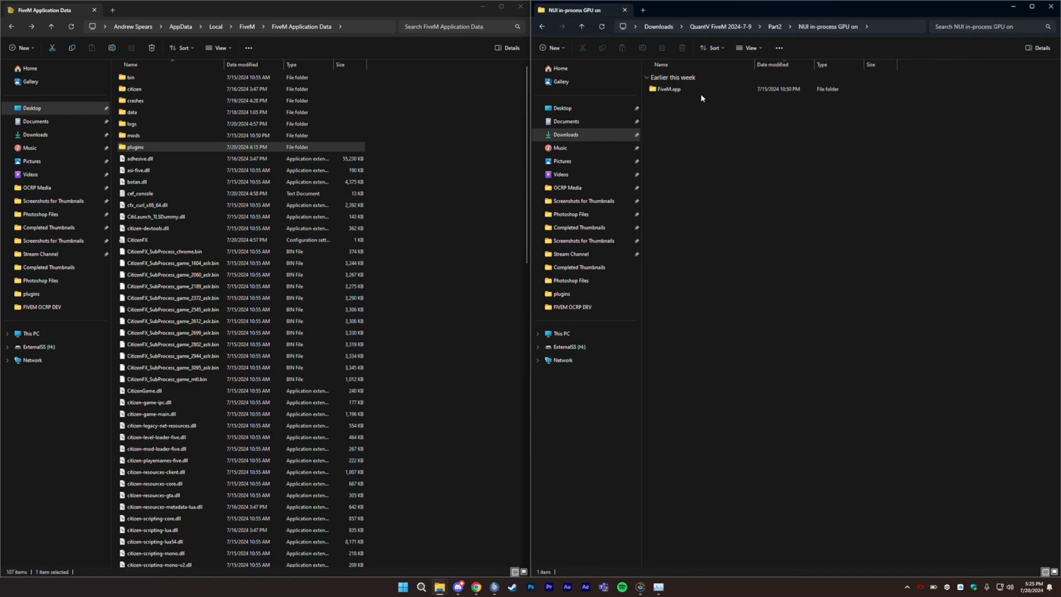
double_click(669, 88)
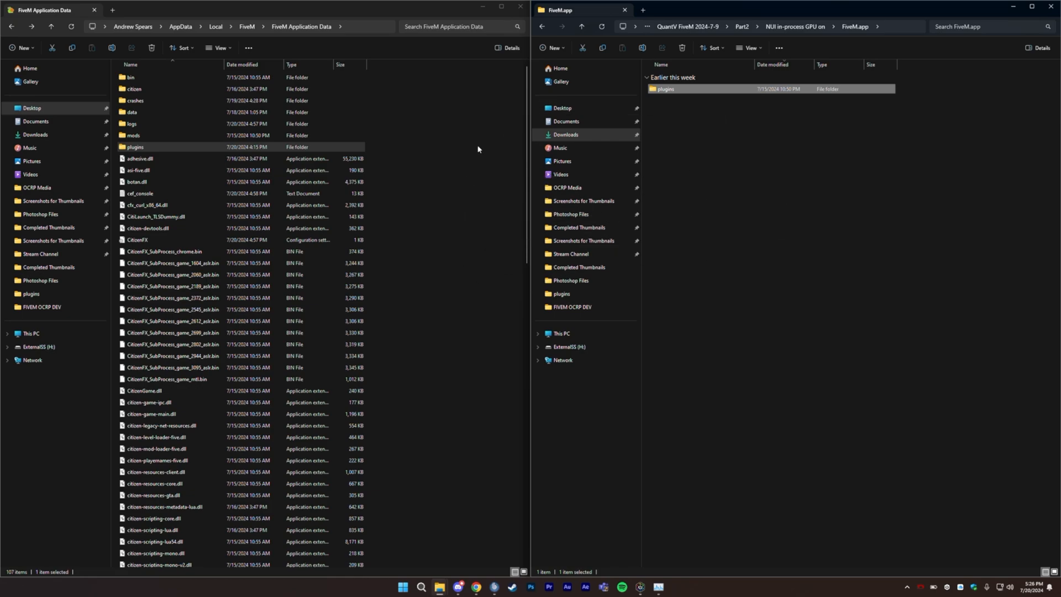
mouse_move(696, 208)
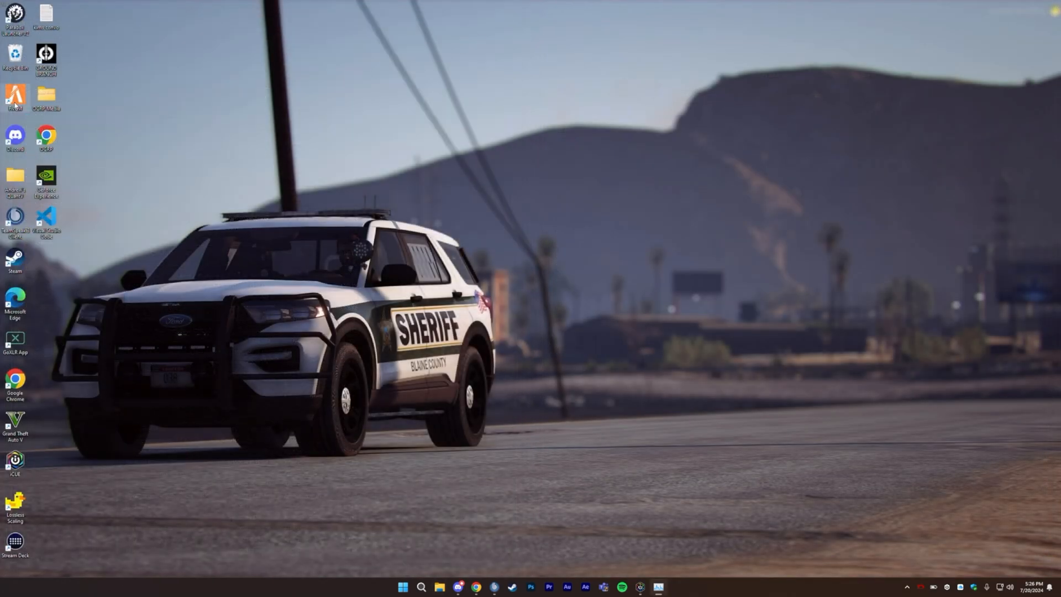
Launch FiveM, view the ReShade 5 blocked message, and return to File Explorer
double_click(15, 98)
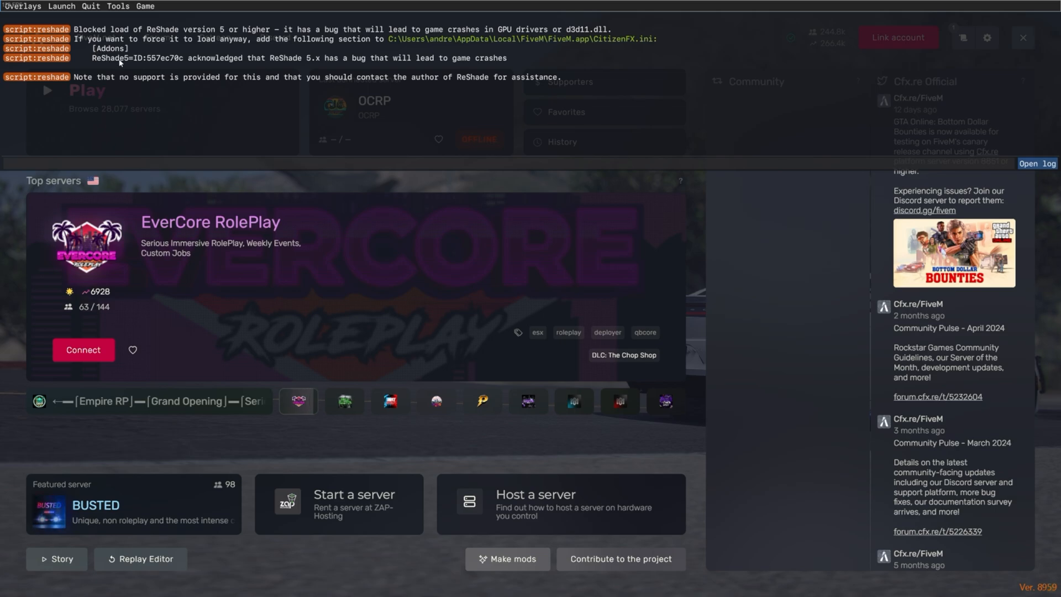
left_click(344, 401)
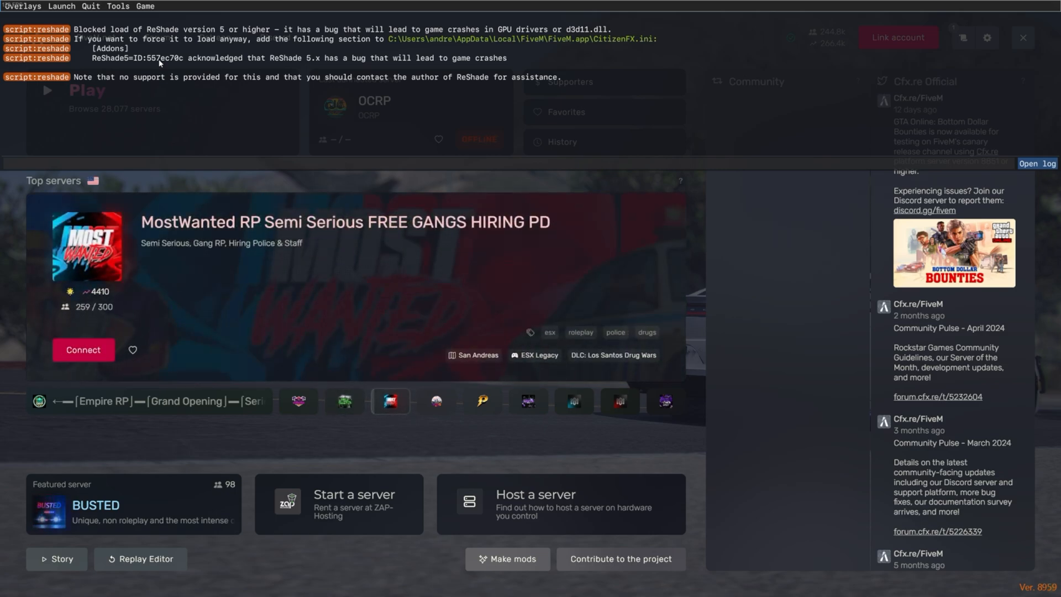
mouse_move(715, 269)
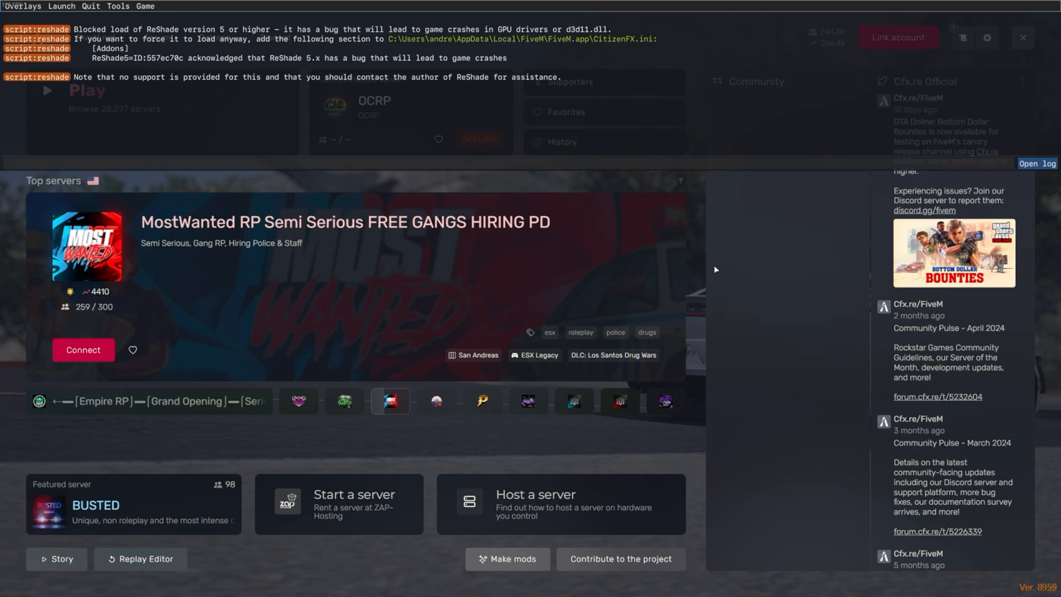
mouse_move(697, 136)
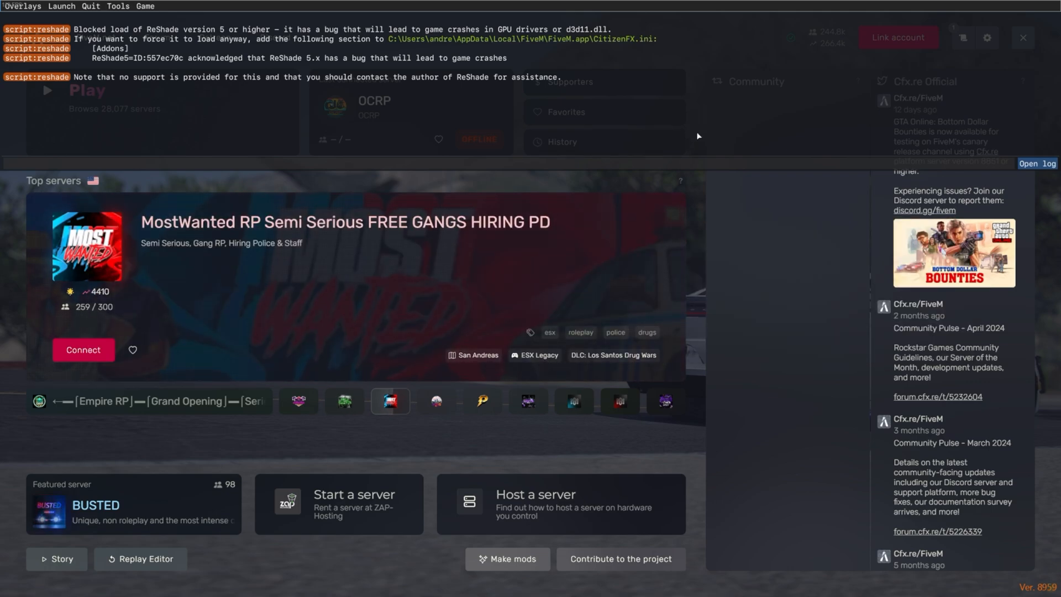
mouse_move(416, 180)
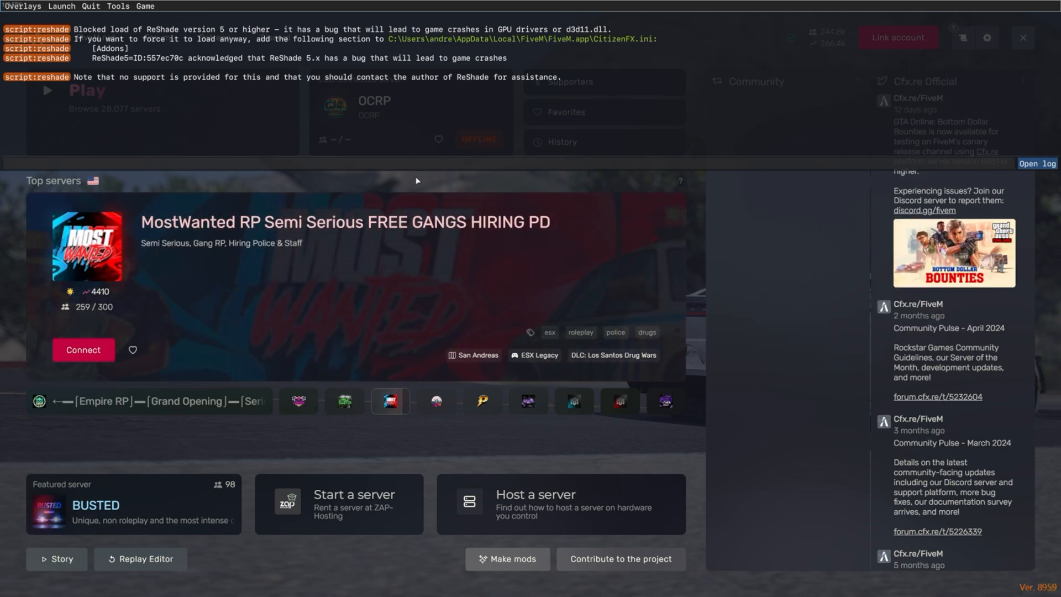
key("alt+tab")
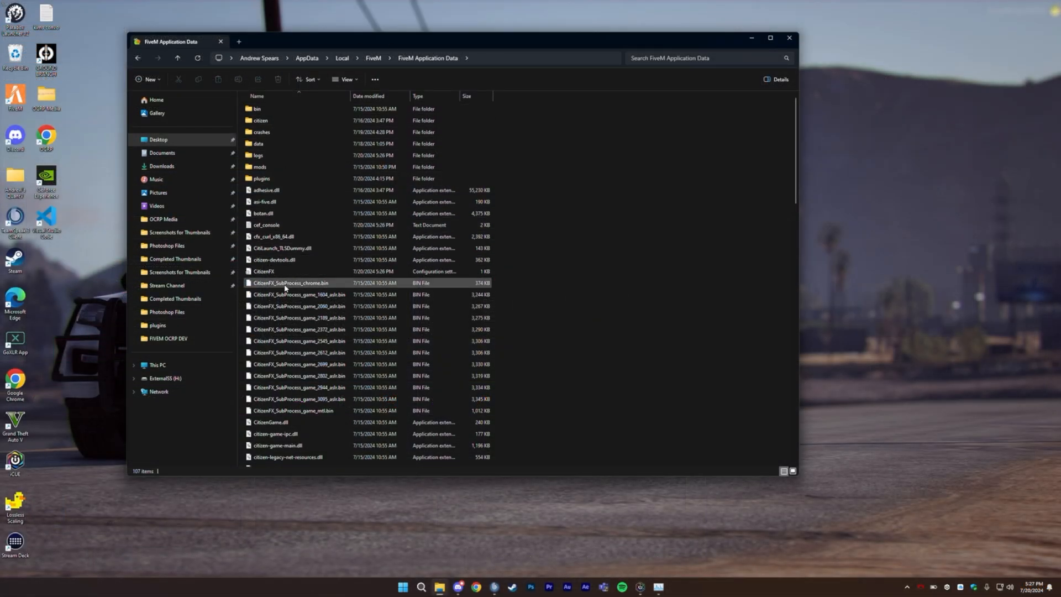
Open CitizenFX.ini from FiveM Application Data in Notepad
left_click(271, 271)
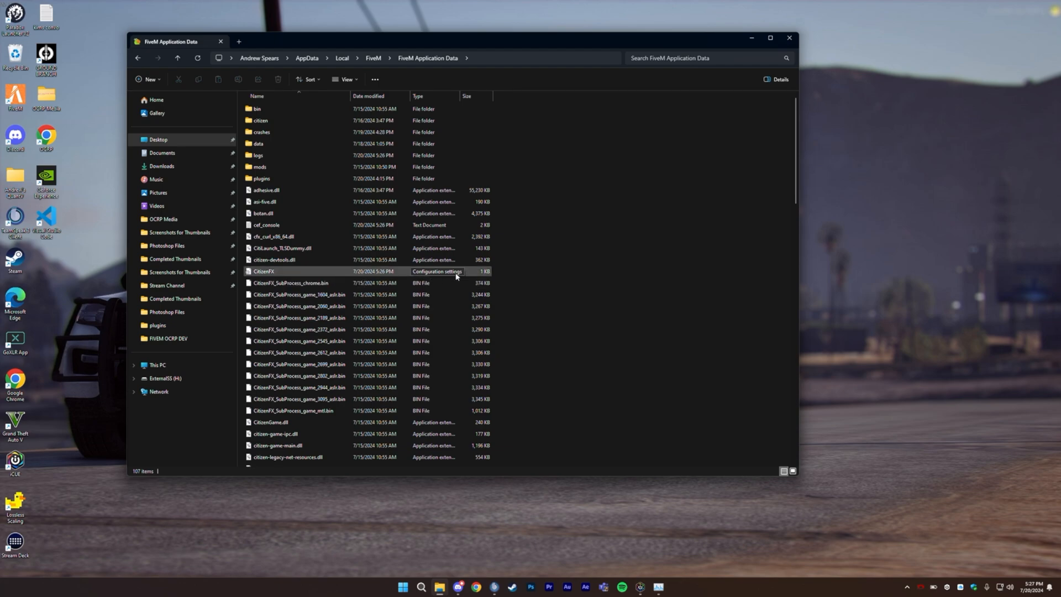
mouse_move(298, 272)
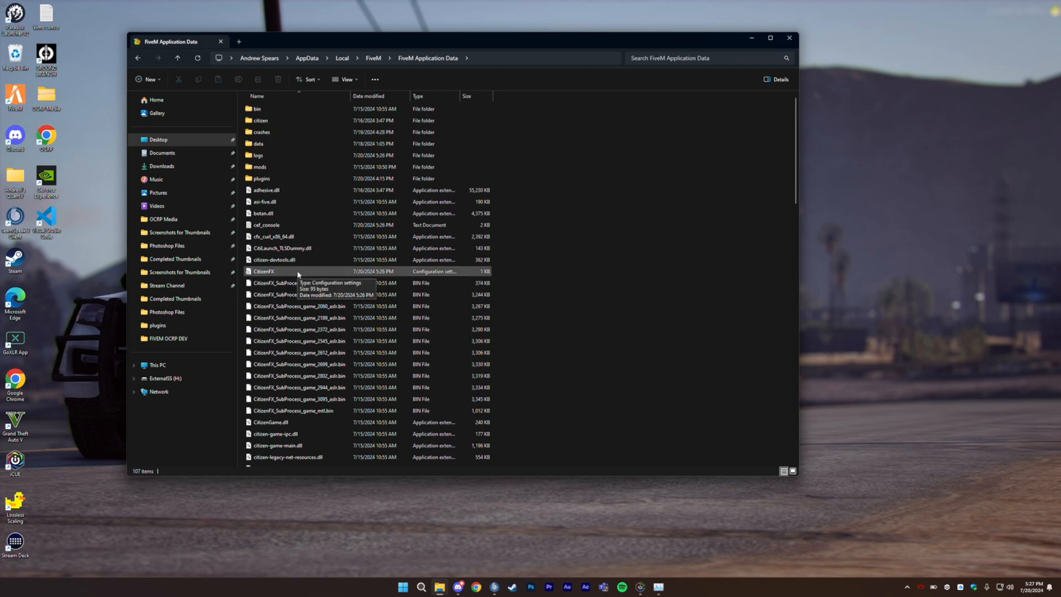
double_click(264, 271)
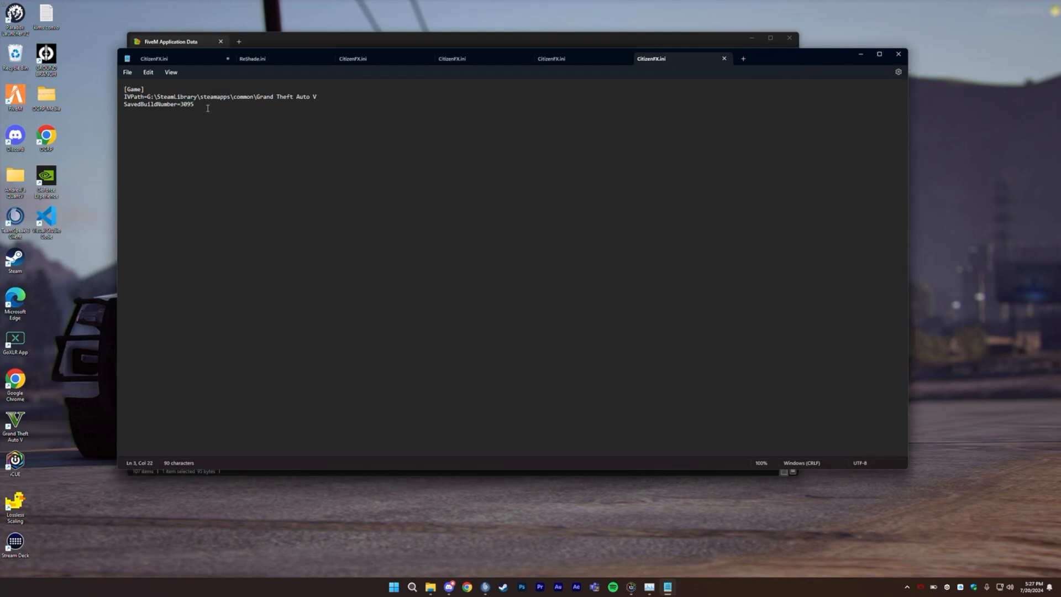
Append [Addons] with ReShade5=ID:557ec70c to CitizenFX.ini, save, and exit Notepad
key("enter")
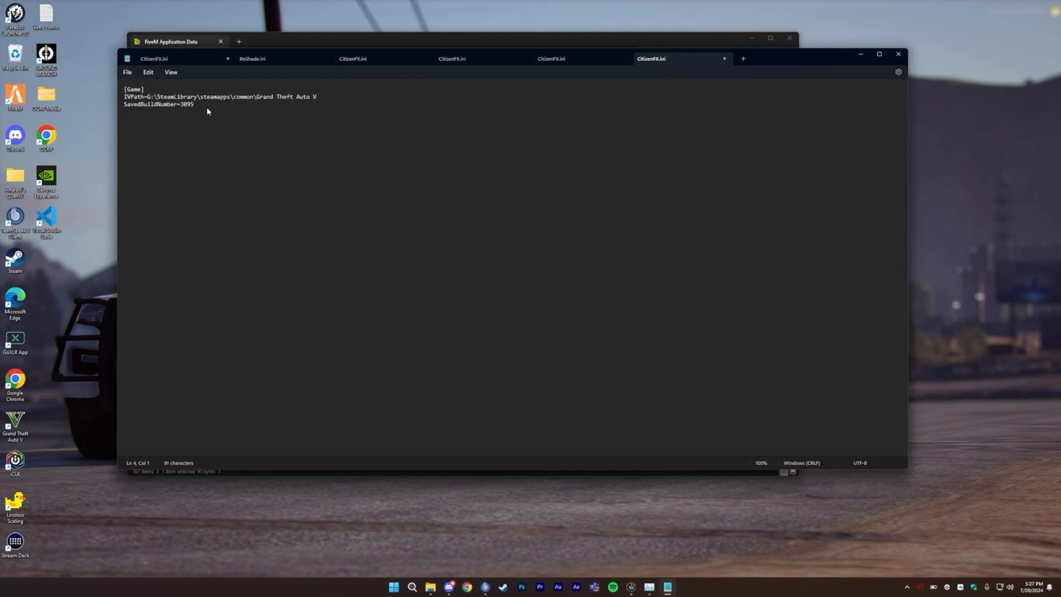
key("enter")
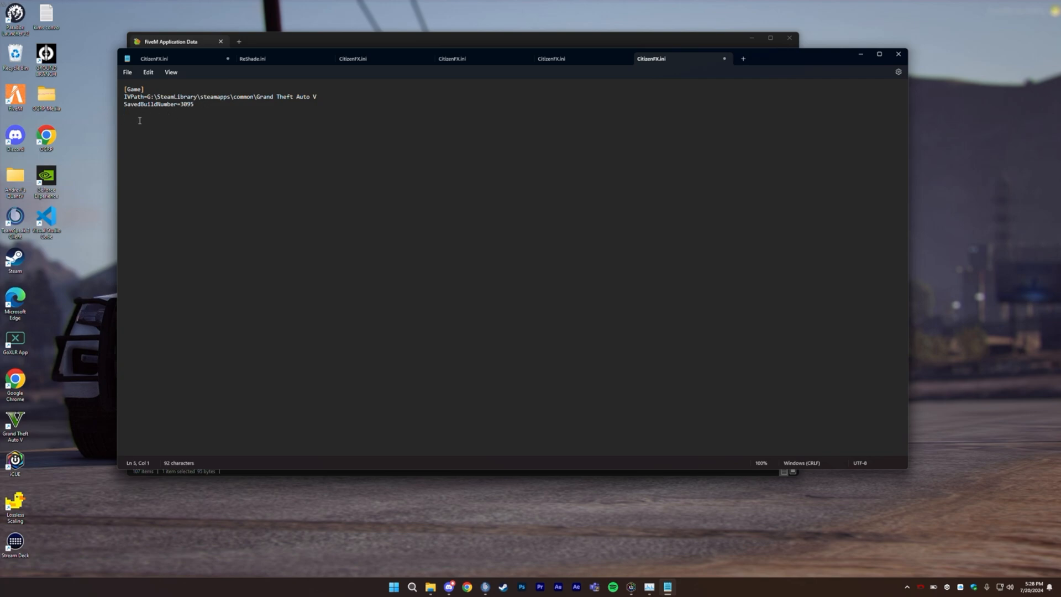
type("[Addons]")
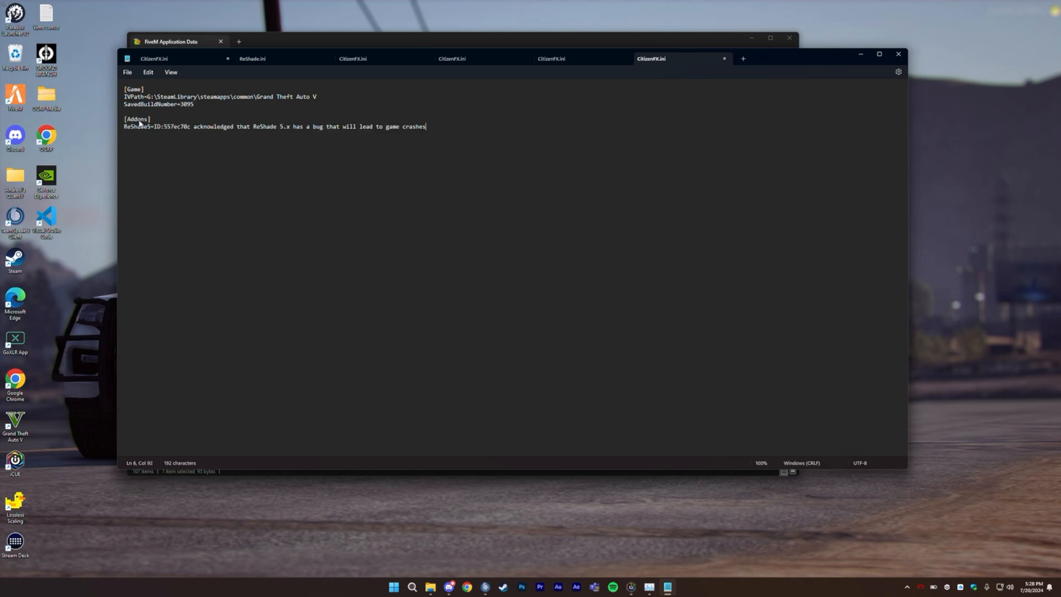
double_click(177, 126)
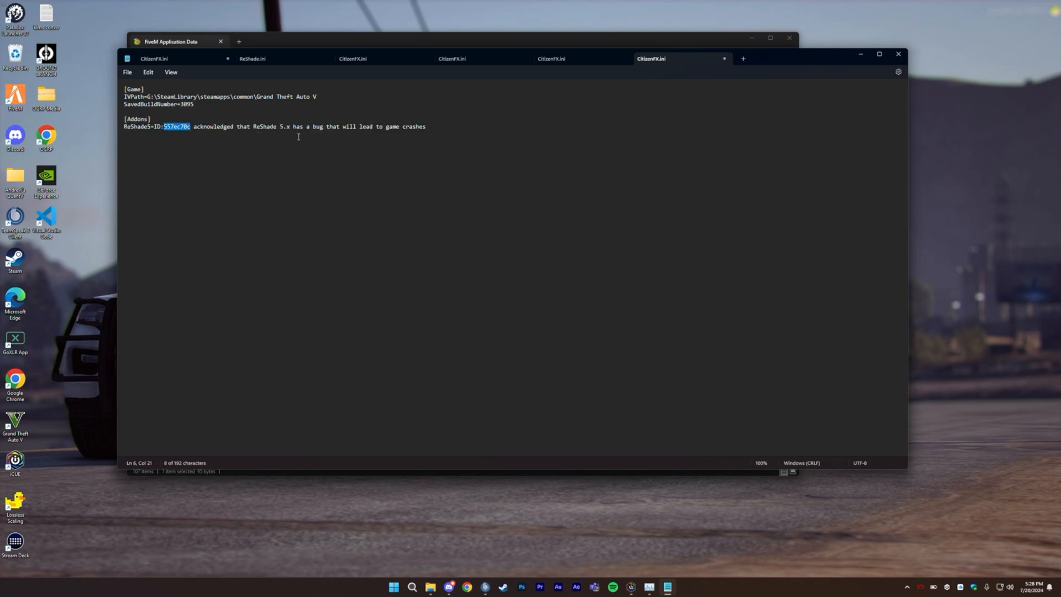
mouse_move(396, 139)
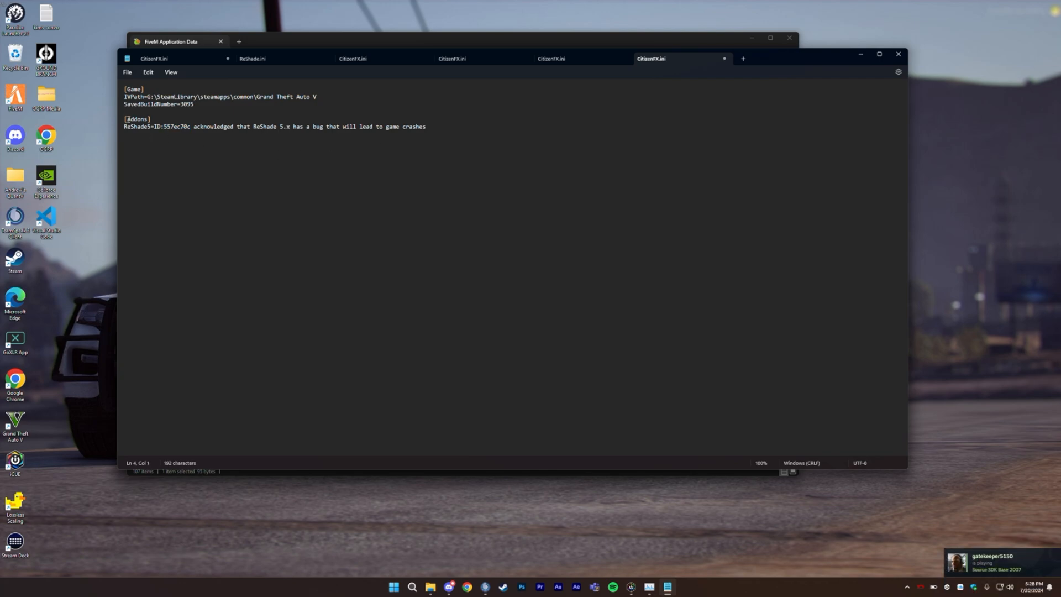
left_click_drag(124, 119, 190, 127)
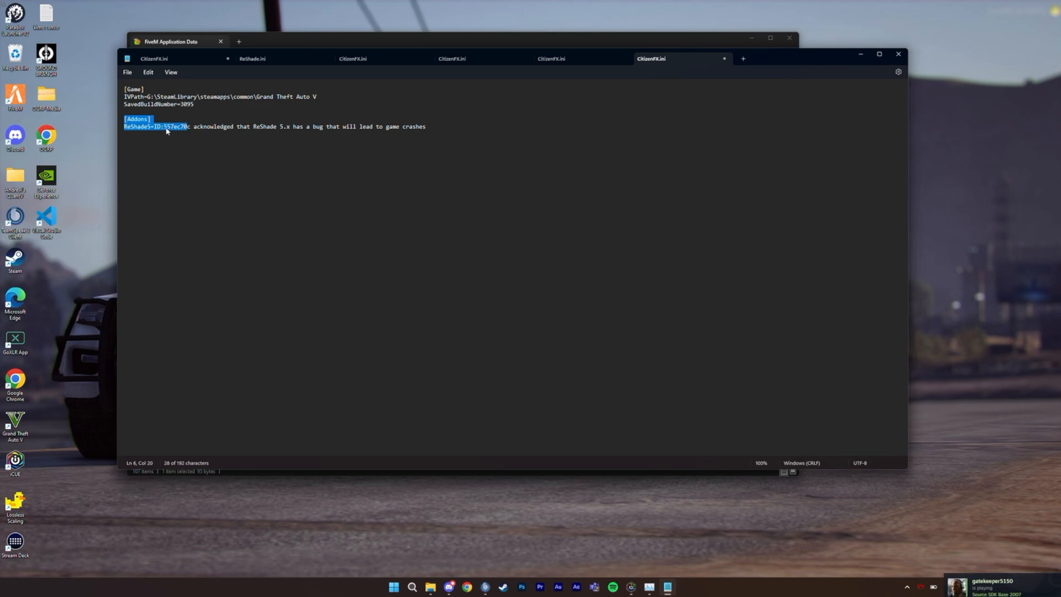
left_click(190, 126)
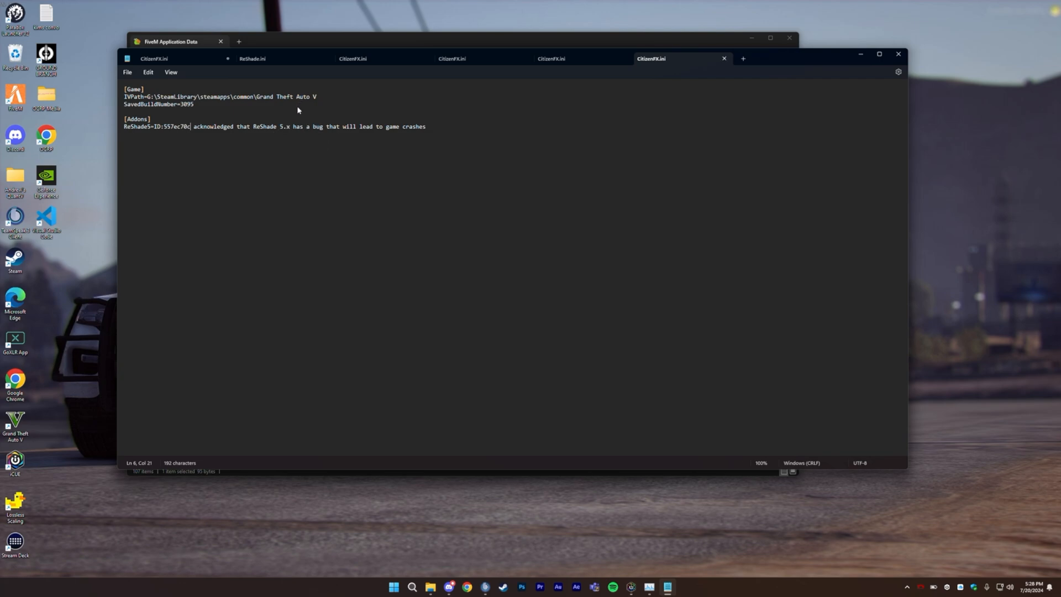
left_click(128, 72)
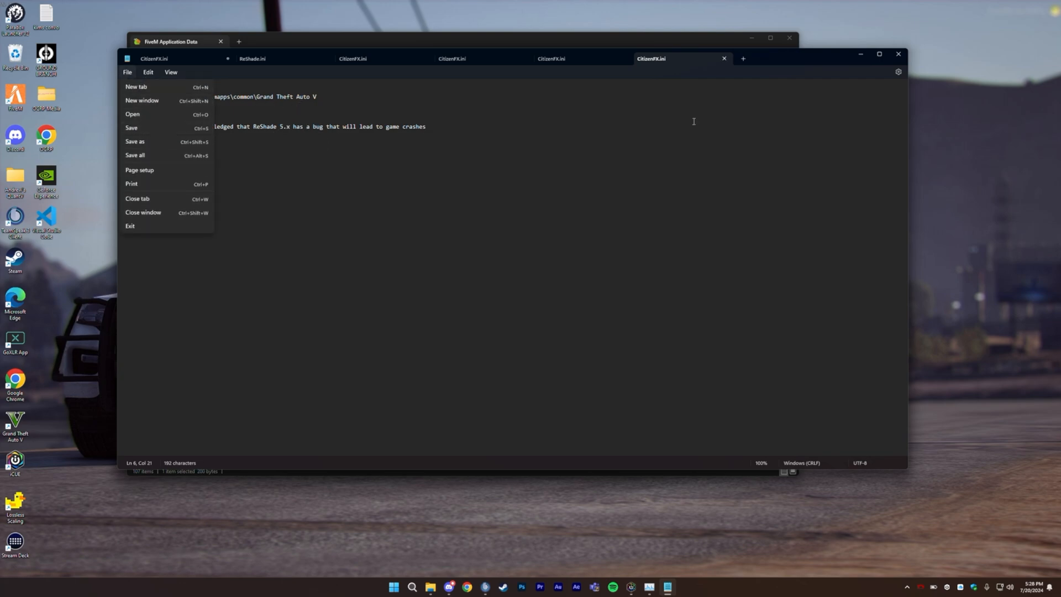
left_click(179, 41)
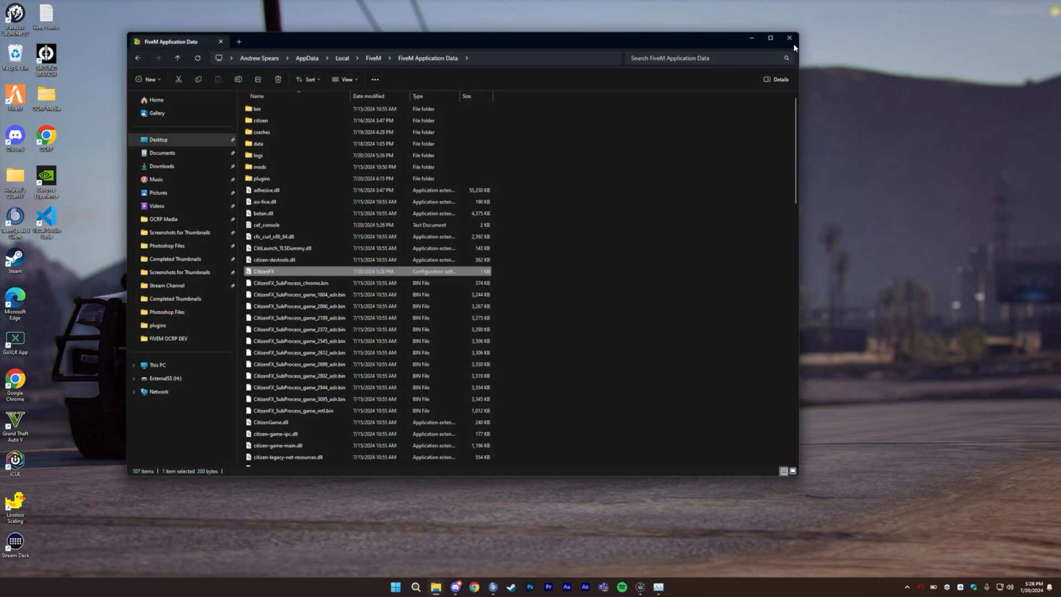
left_click(788, 38)
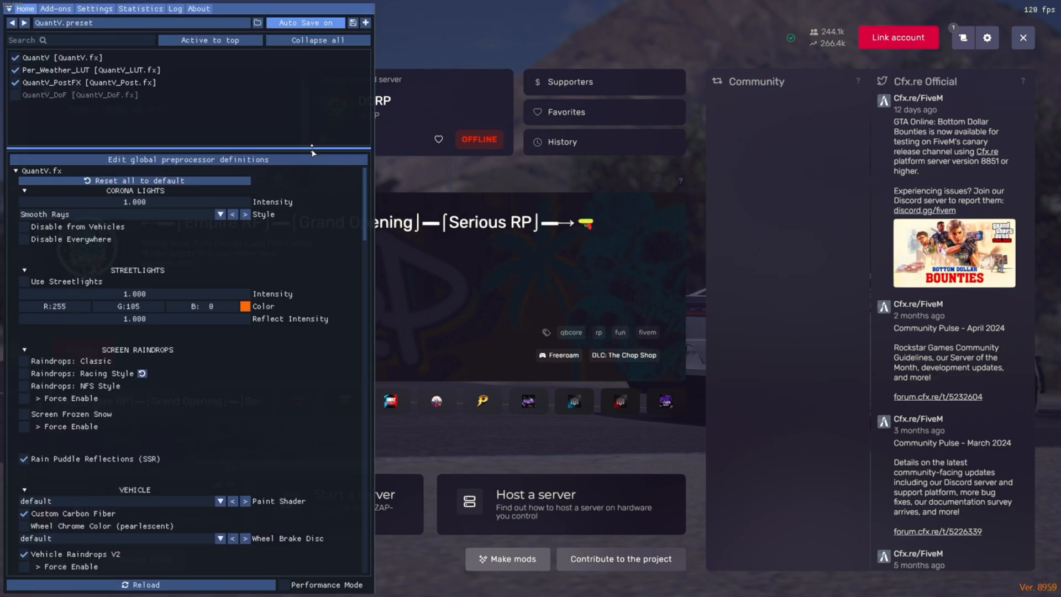
Scroll through the QuantV.fx shader settings in FiveM's ReShade overlay
scroll("down", 3)
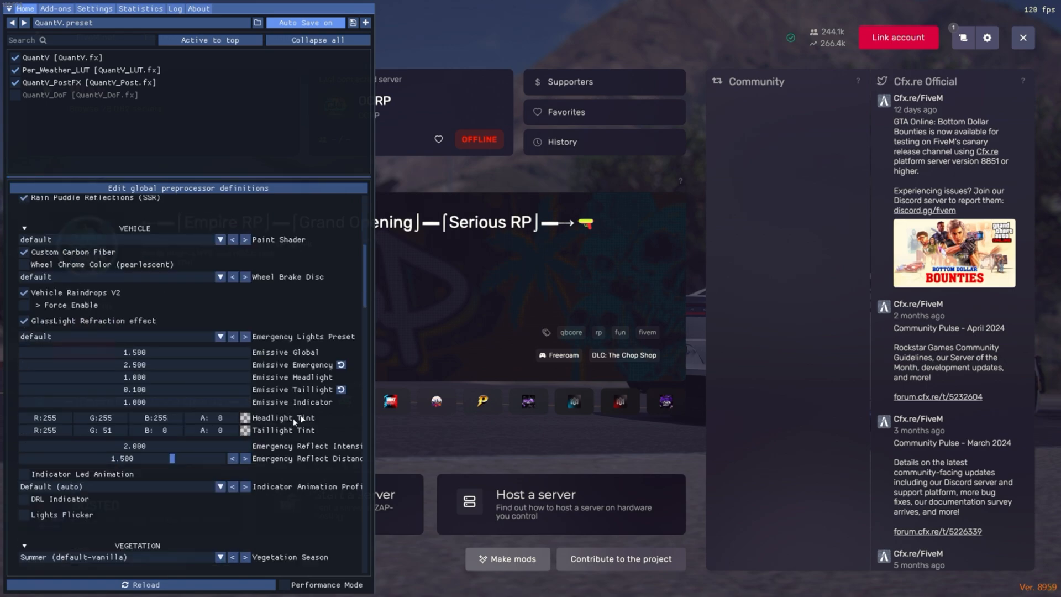
scroll("down", 3)
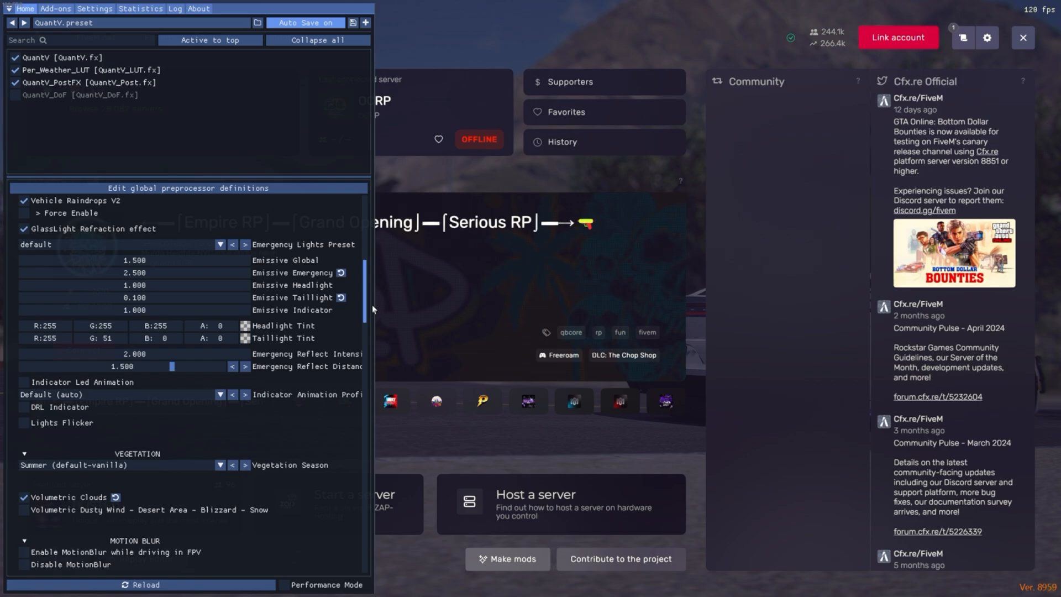
scroll("down", 3)
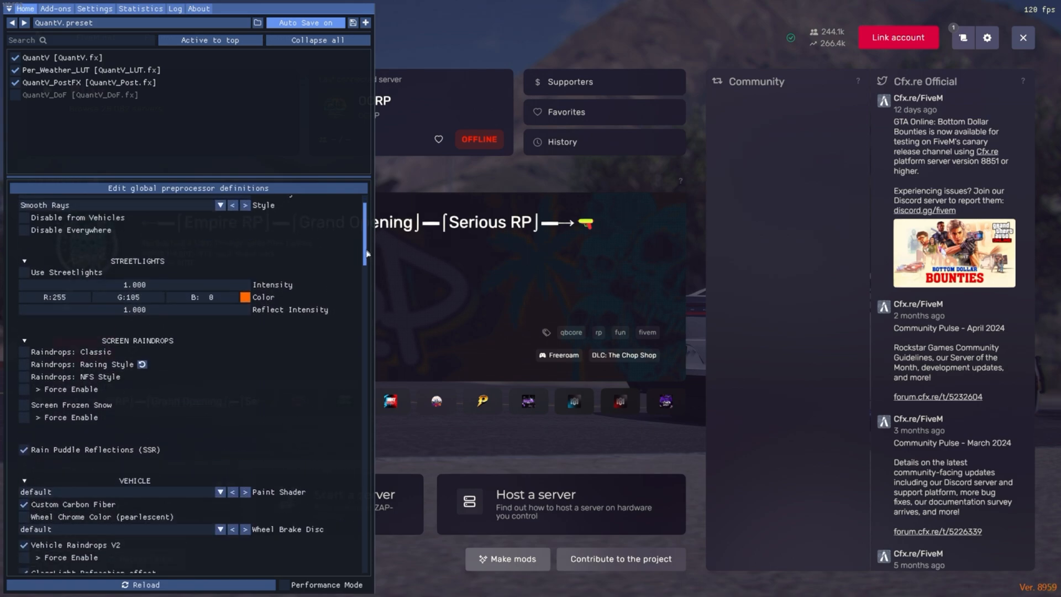
scroll("down", 3)
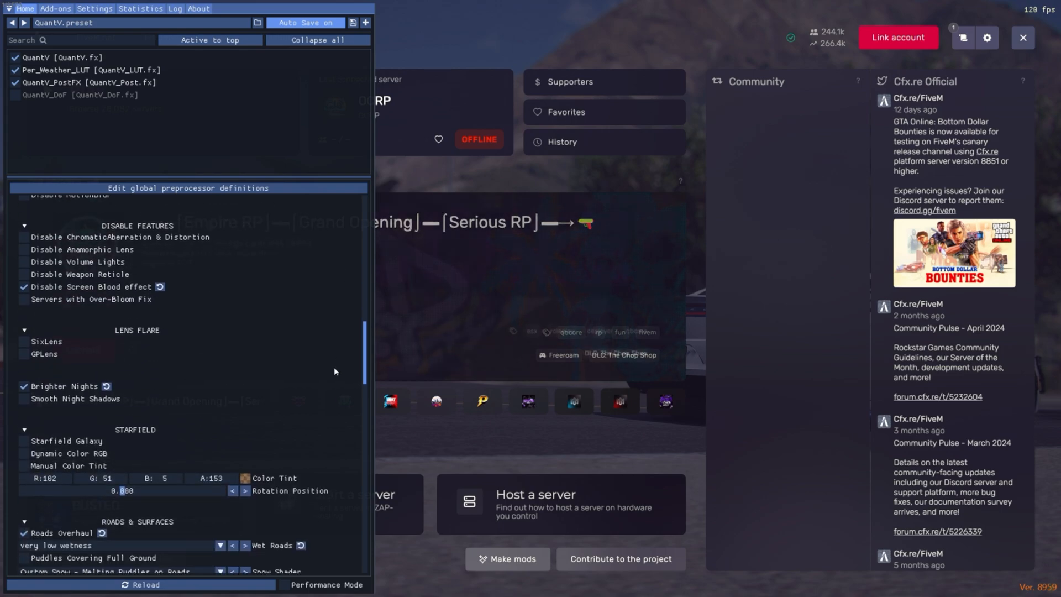
scroll("down", 3)
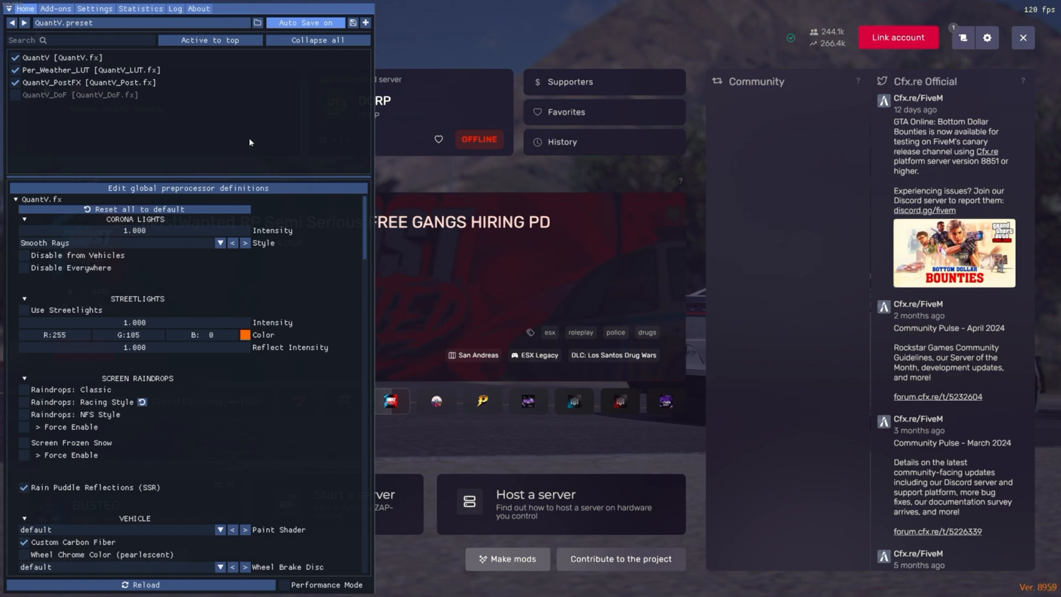
mouse_move(456, 27)
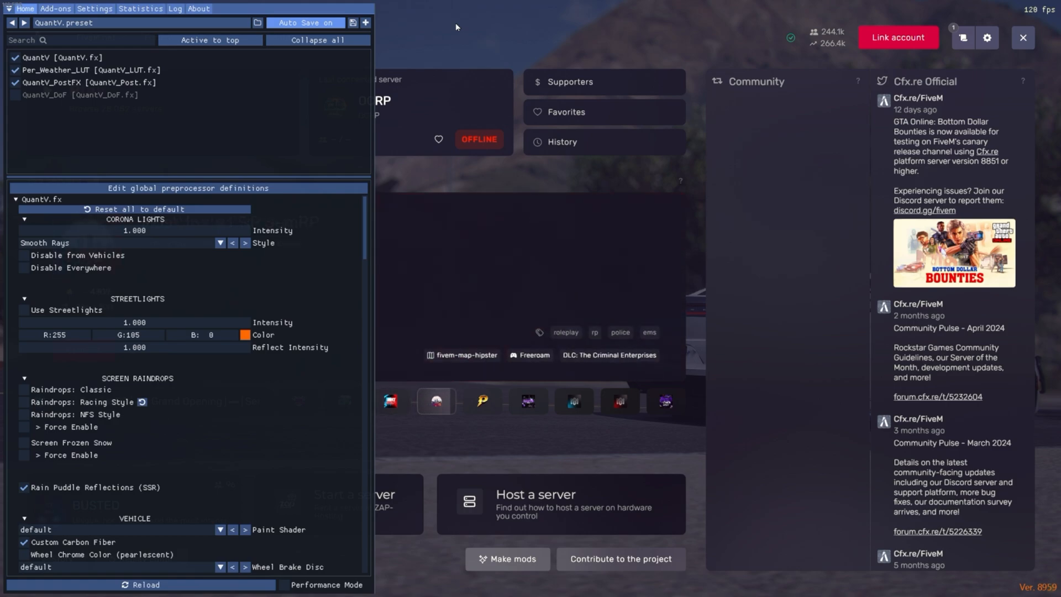
left_click(482, 401)
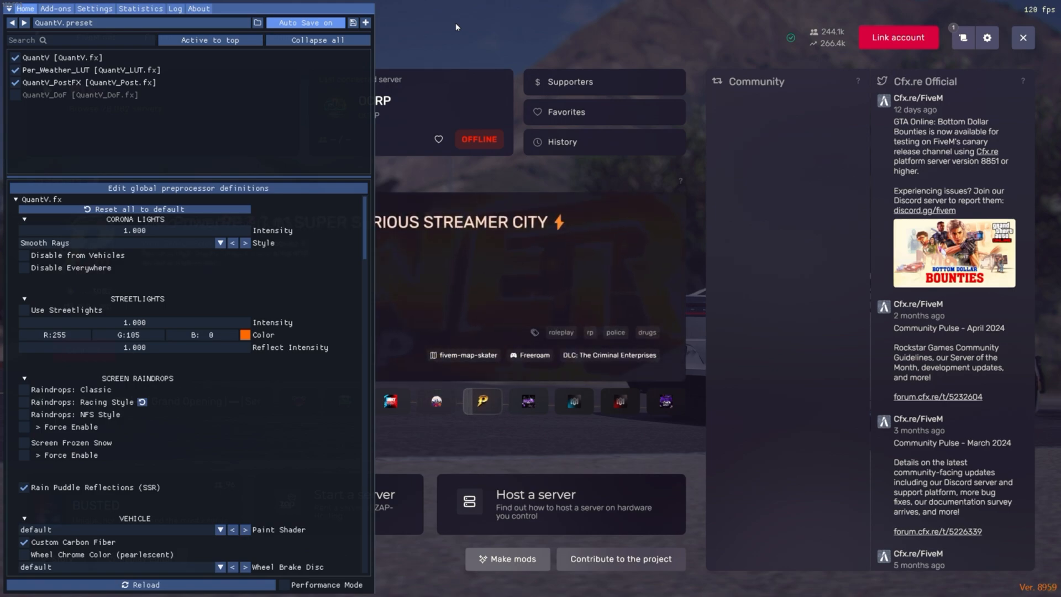